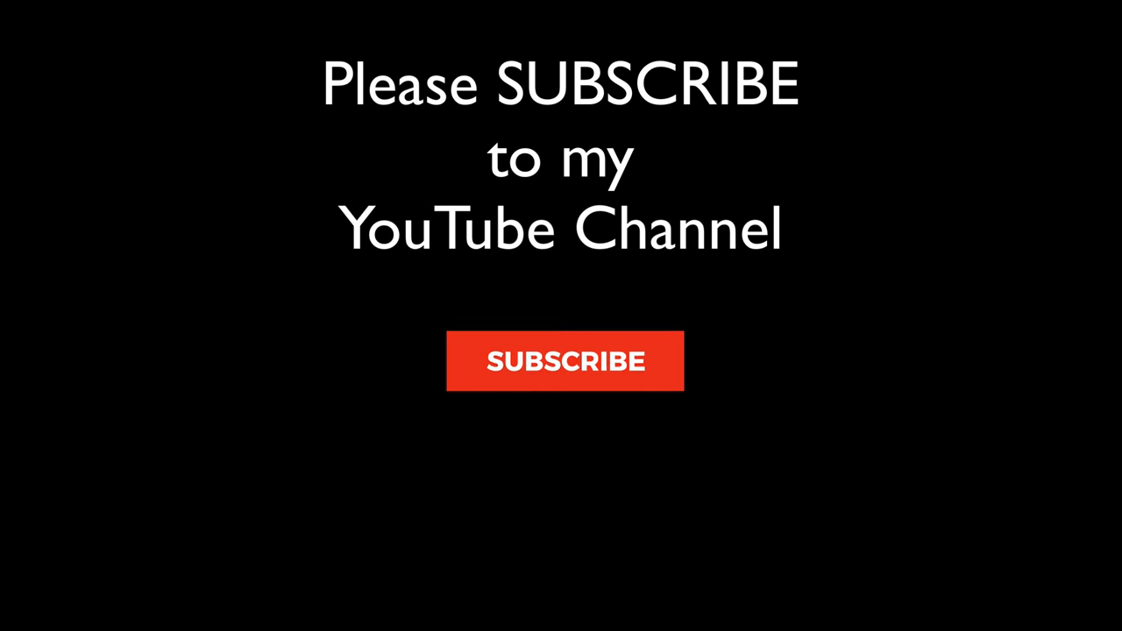
Step: Expand the Detail panel to verify that Sharpening and Noise Reduction sliders all read 0
left_click(565, 360)
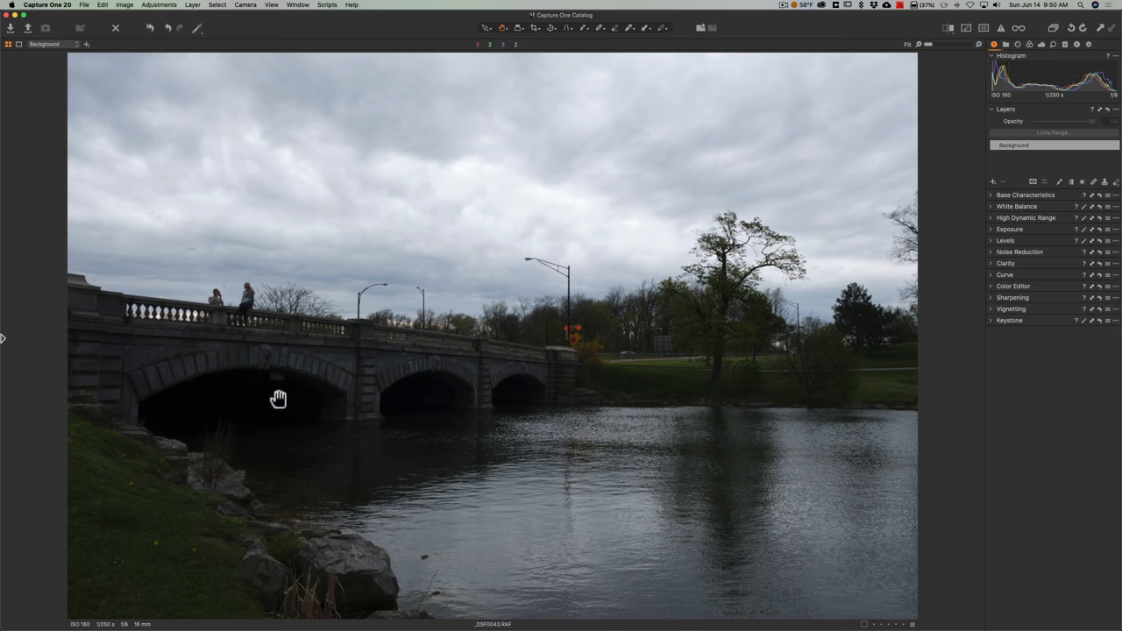
mouse_move(526, 344)
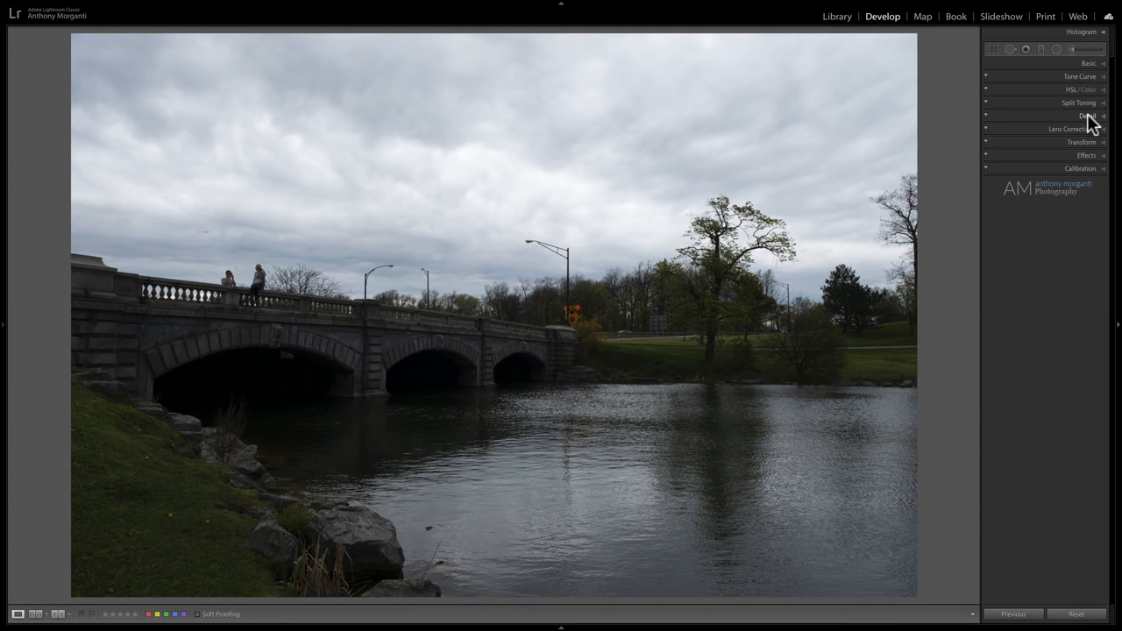
left_click(1088, 115)
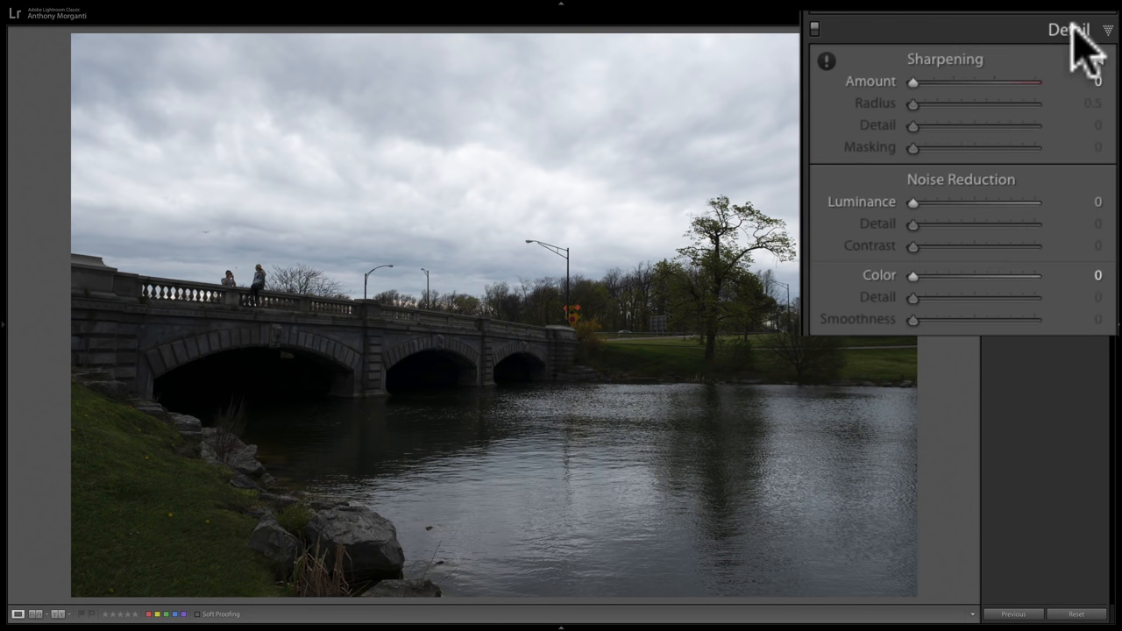
mouse_move(1082, 57)
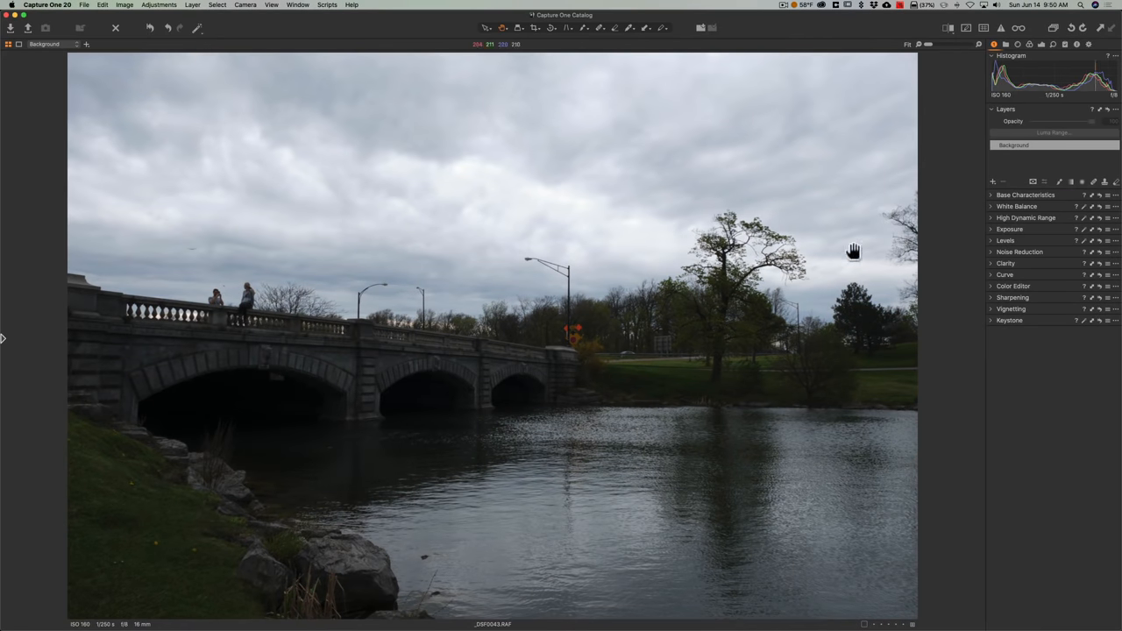
Step: Drag Highlight to −100 under High Dynamic Range and view the lamp's sky at 100%
left_click(1019, 251)
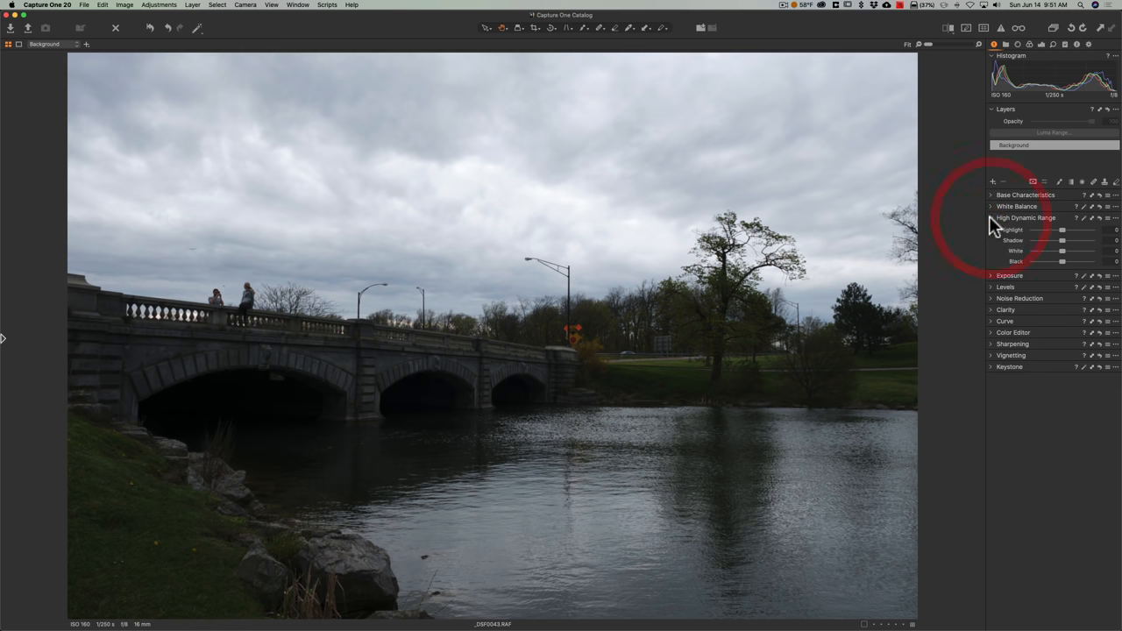
left_click_drag(1060, 229, 898, 213)
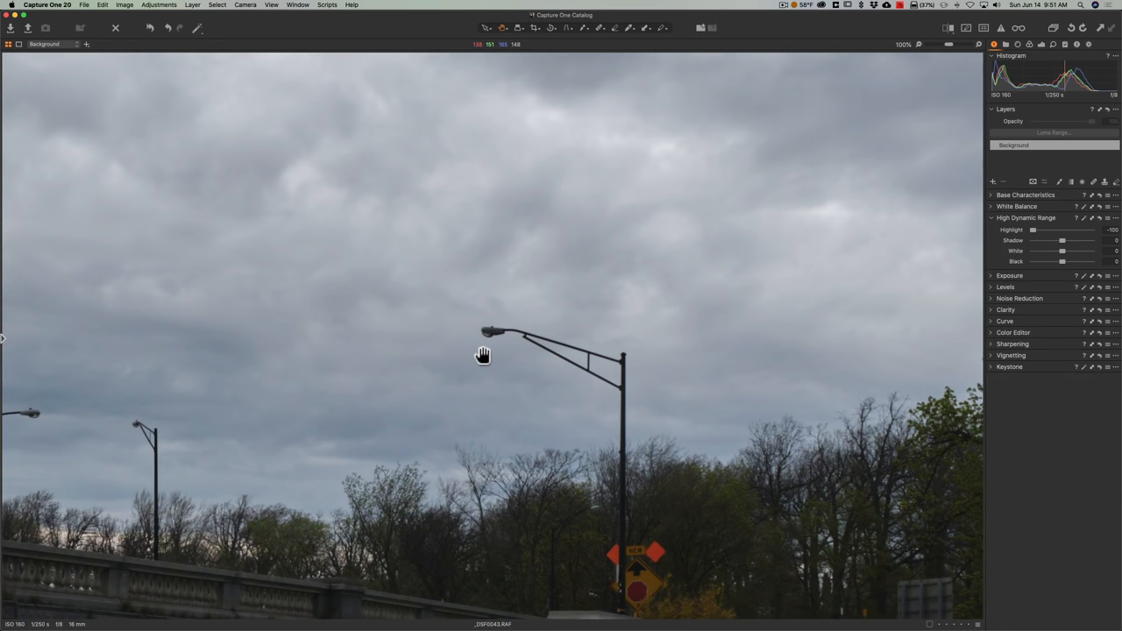
left_click(904, 45)
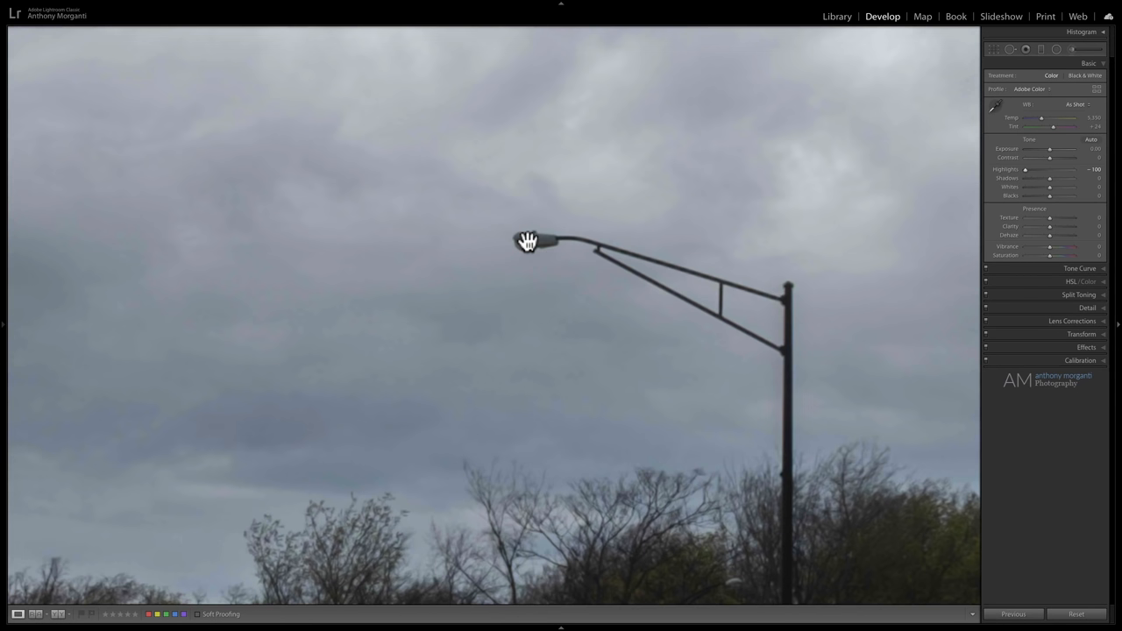
mouse_move(654, 165)
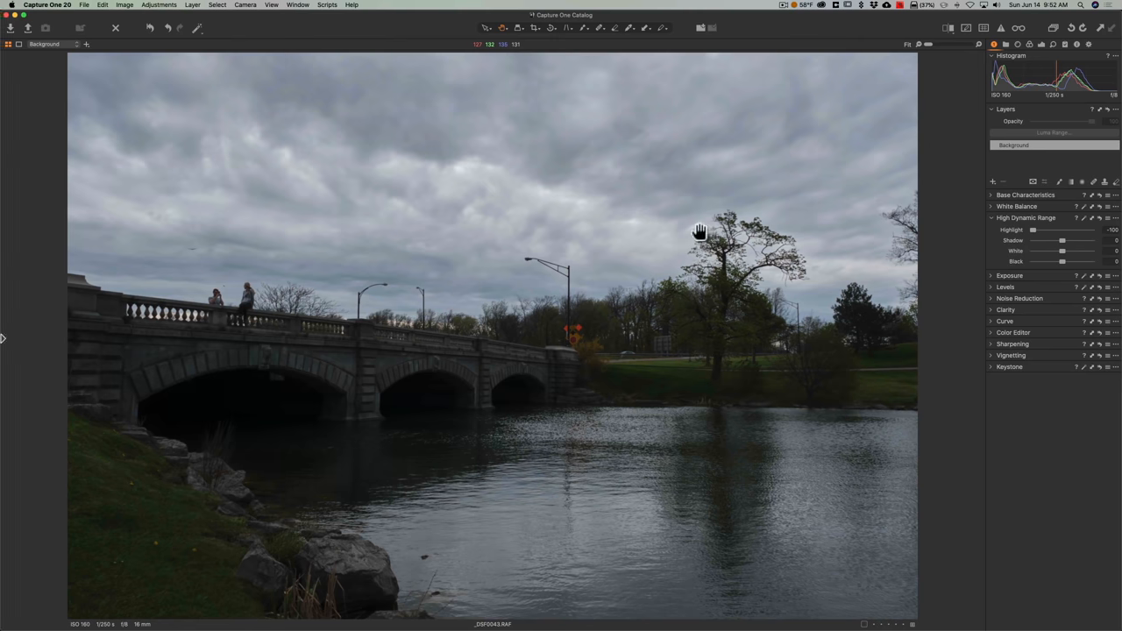
mouse_move(640, 123)
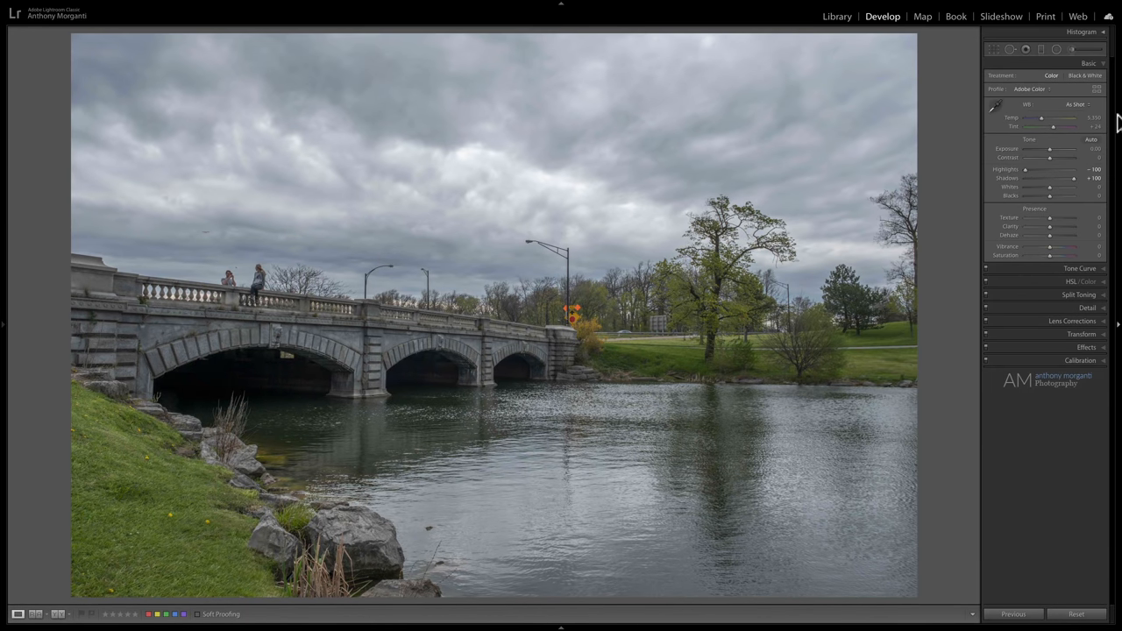
Step: Drop Shadows to zero for comparison, then raise them back to +100
left_click_drag(1073, 178, 1049, 178)
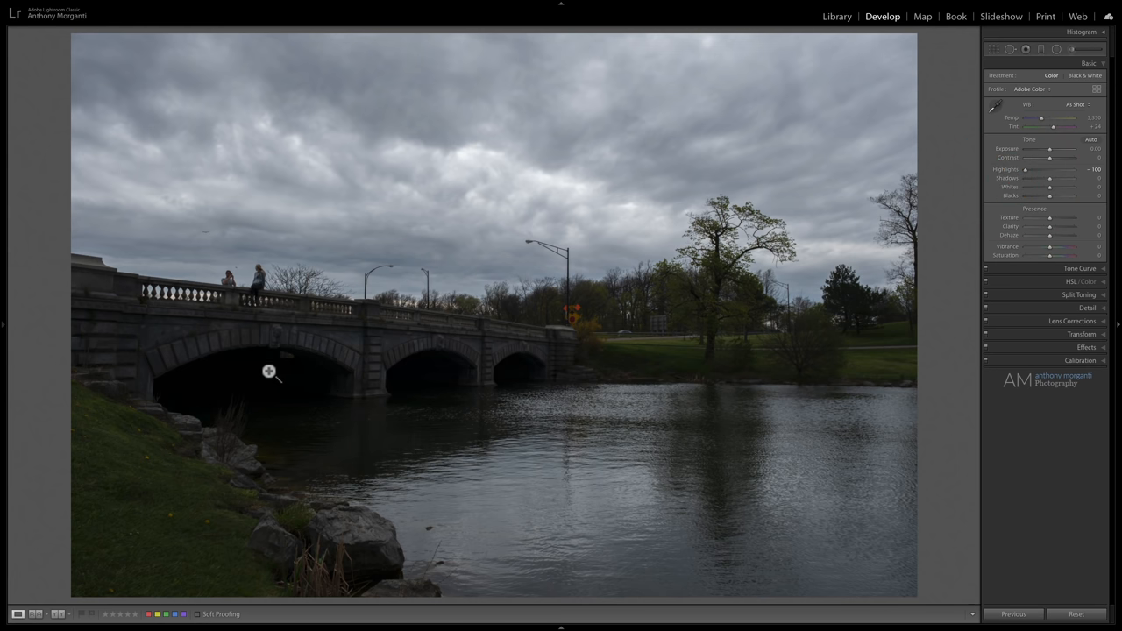
mouse_move(1054, 184)
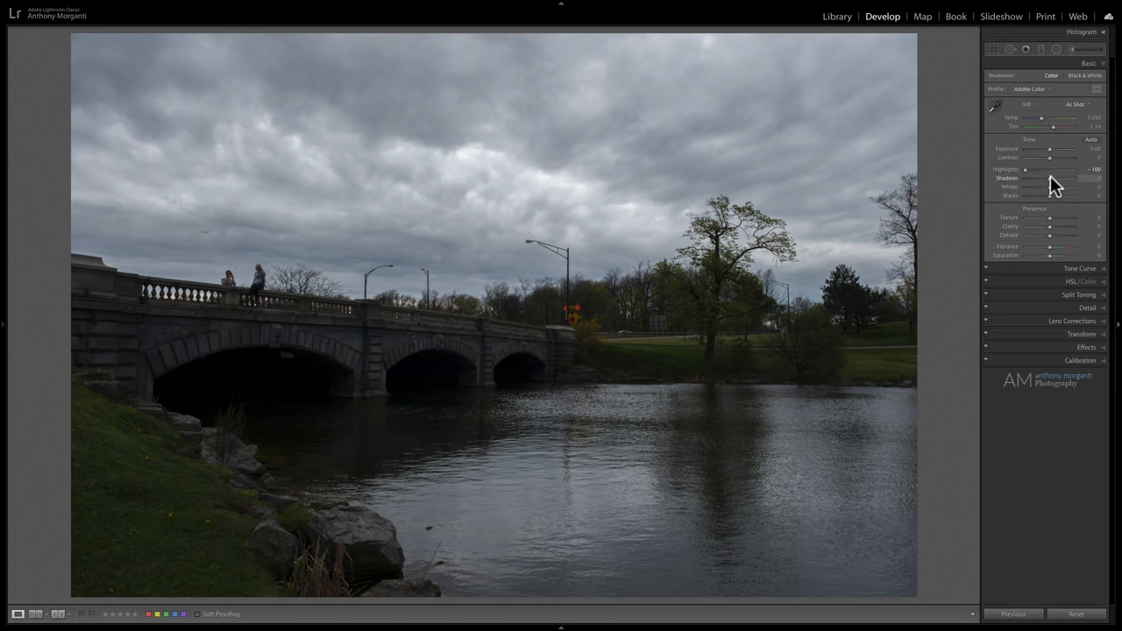
left_click_drag(1049, 178, 1067, 178)
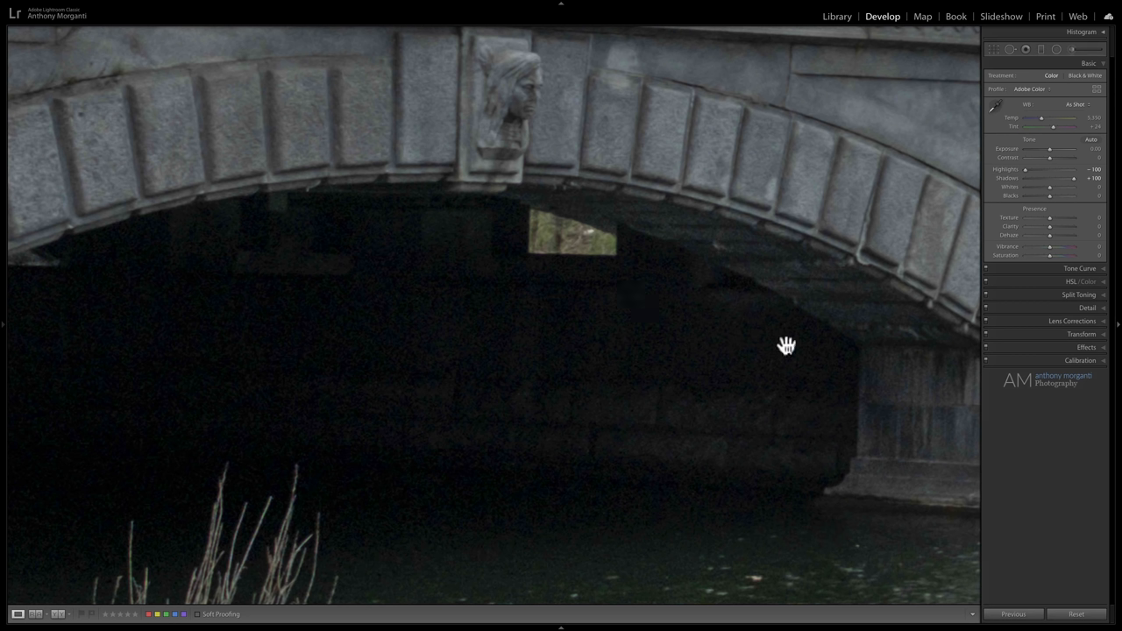
mouse_move(558, 355)
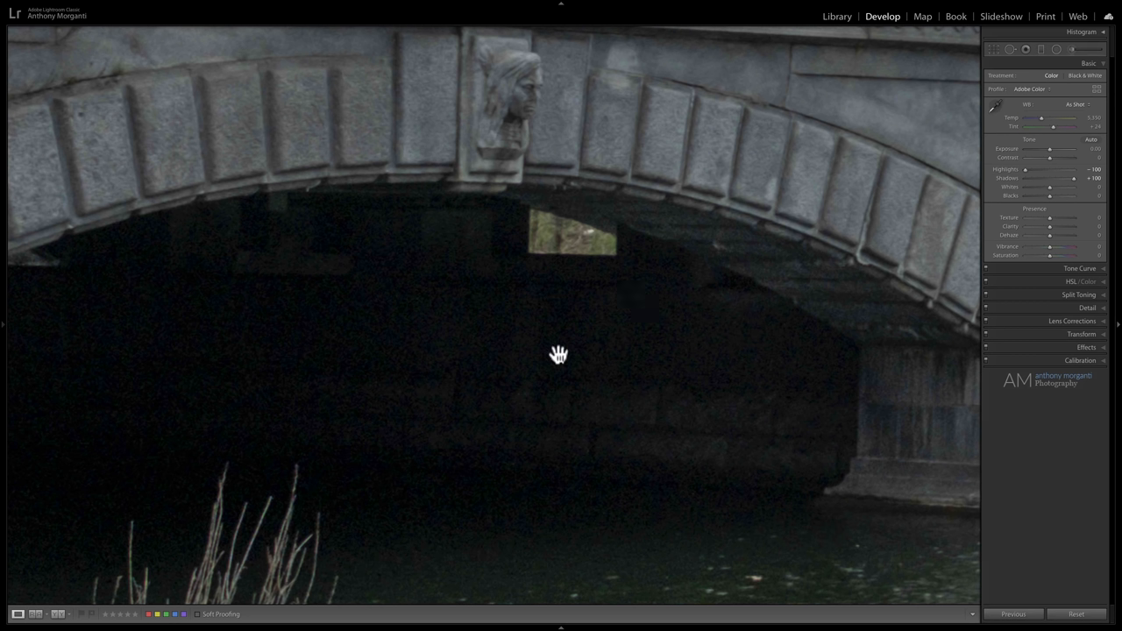
mouse_move(466, 311)
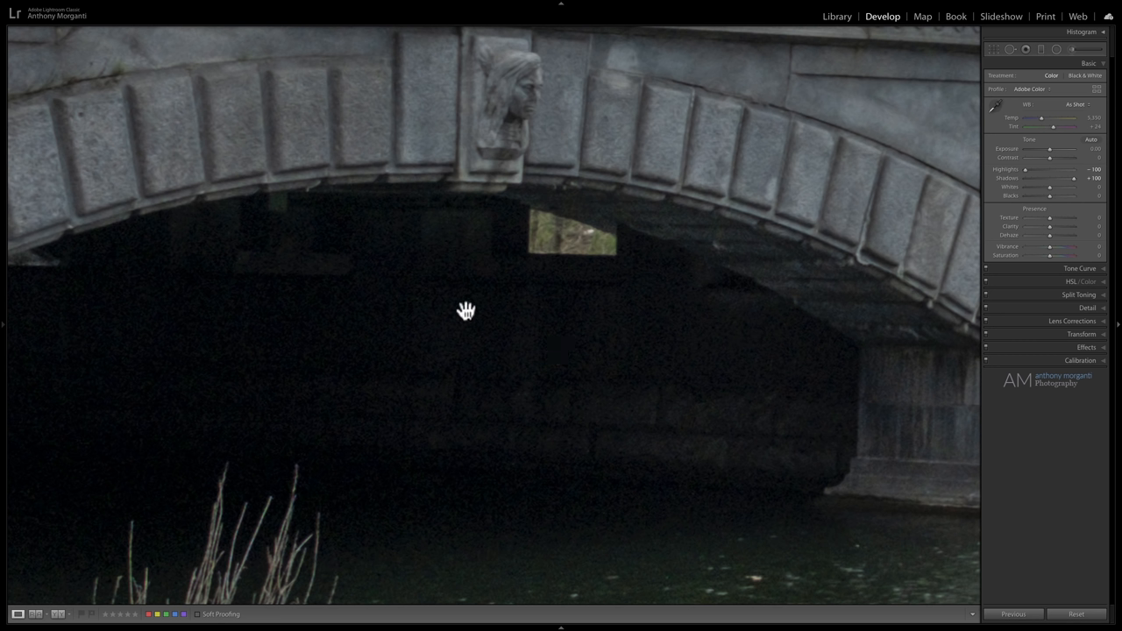
mouse_move(493, 319)
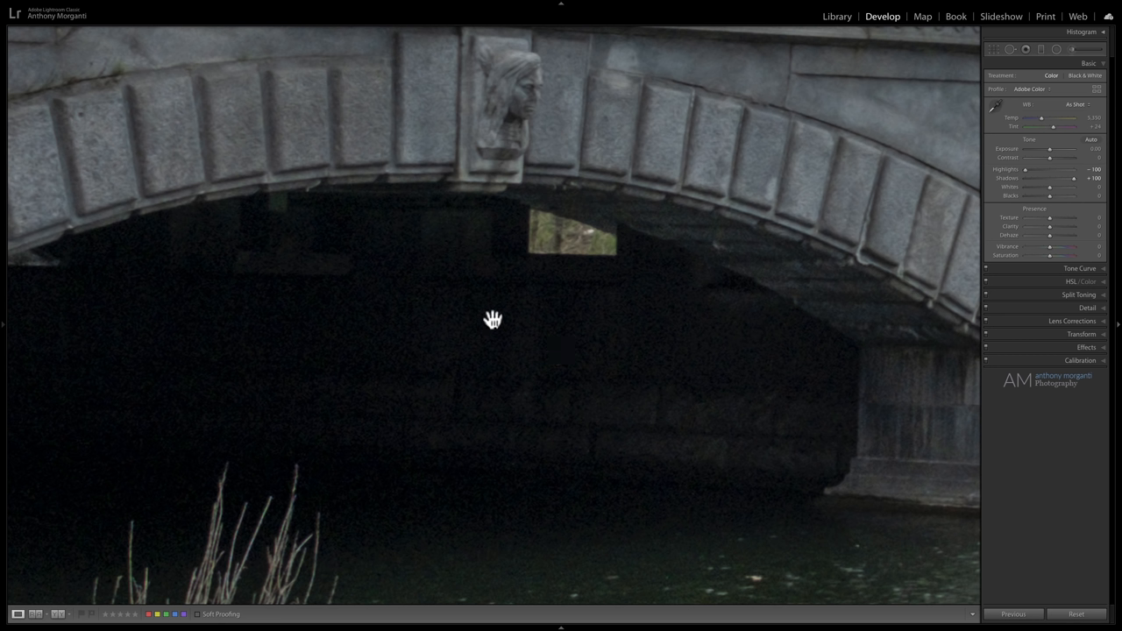
mouse_move(508, 365)
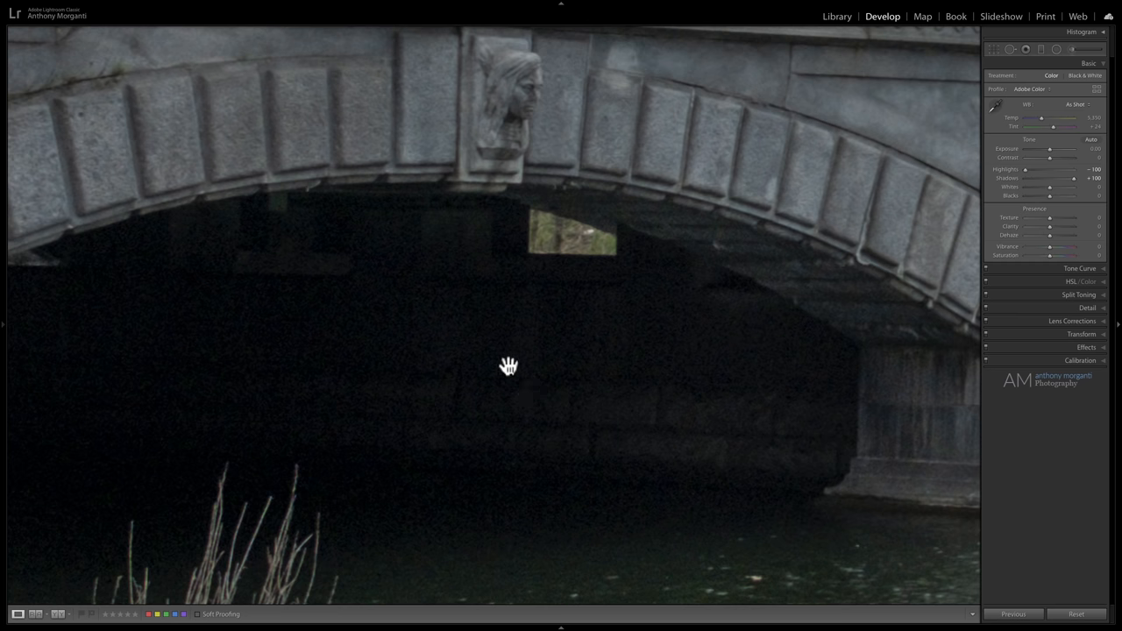
mouse_move(530, 358)
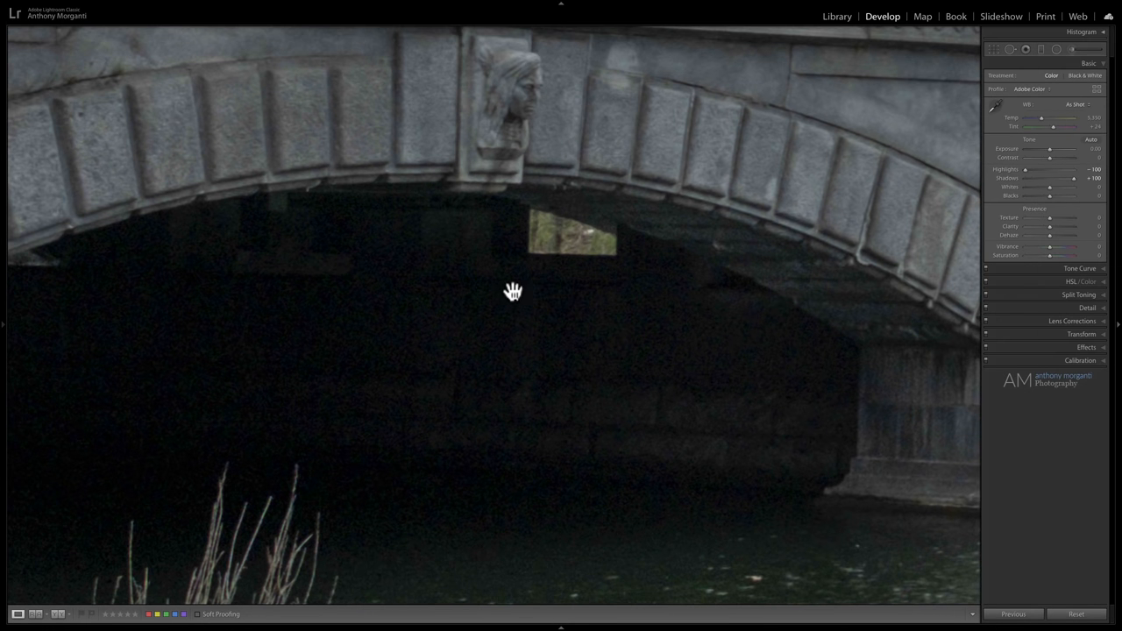
mouse_move(626, 321)
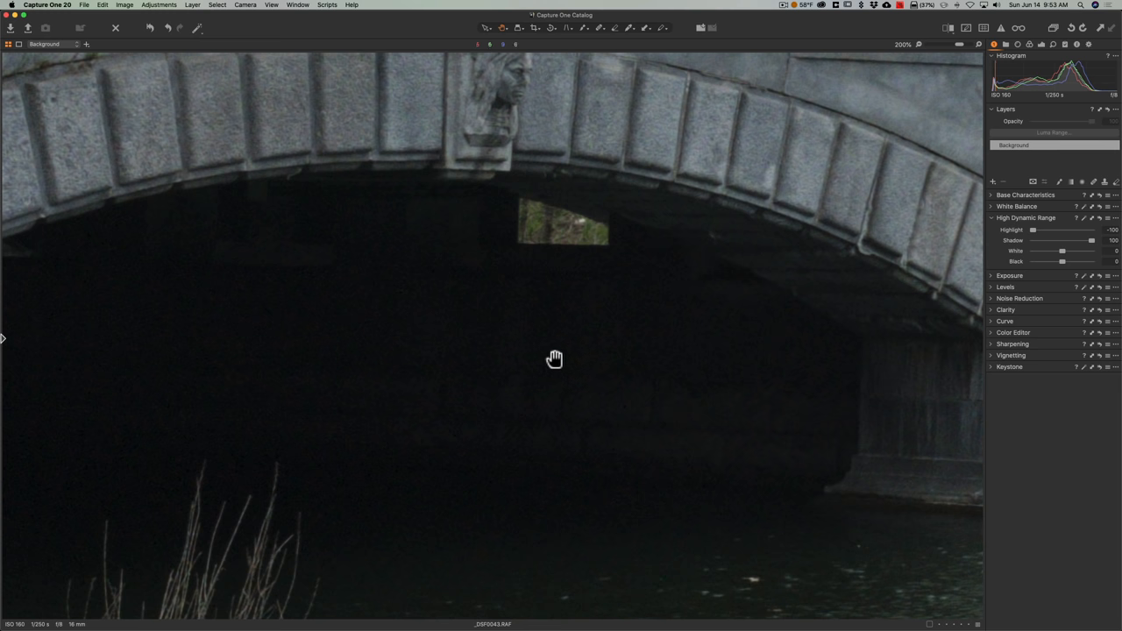
mouse_move(549, 318)
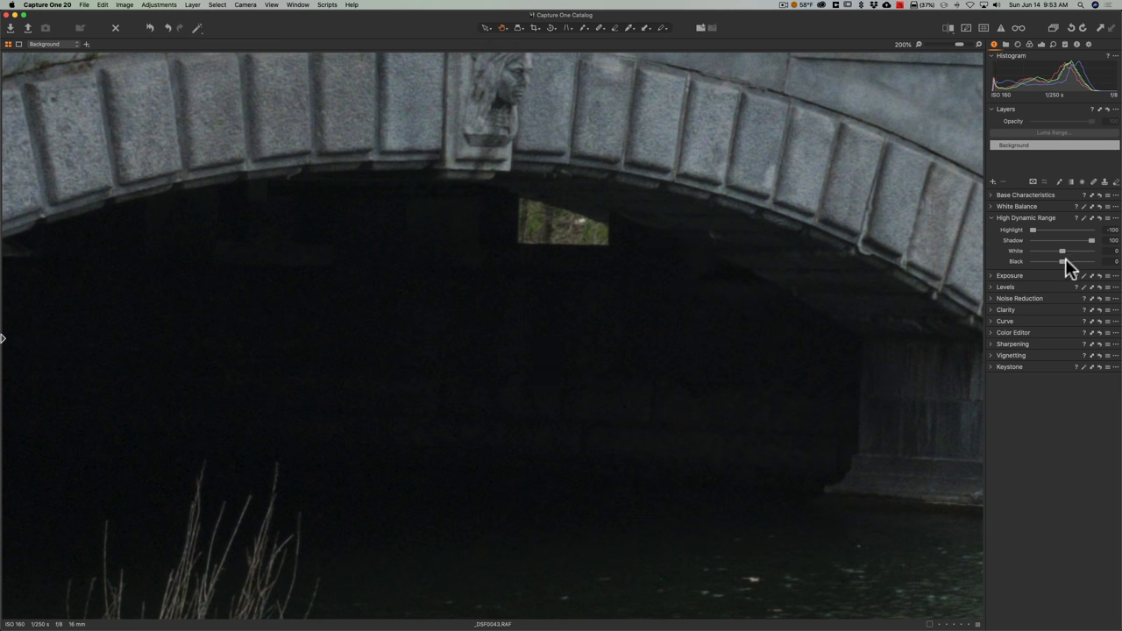
Step: Lift the Black slider to brighten the arch, then settle it at 15
left_click_drag(1063, 261, 1004, 293)
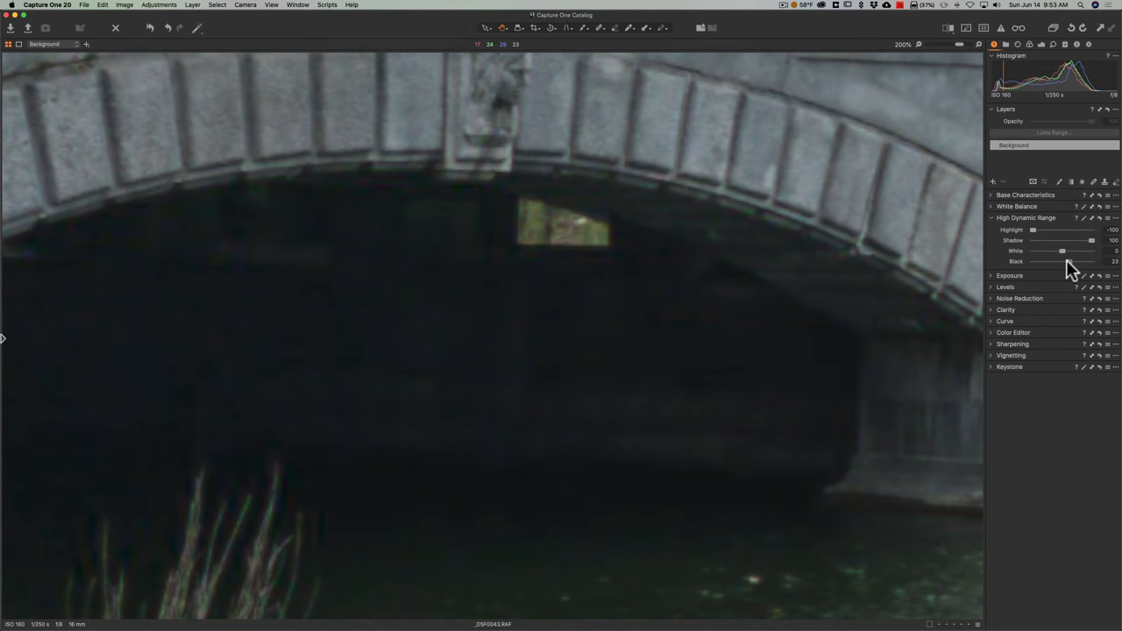
left_click_drag(1065, 261, 1060, 261)
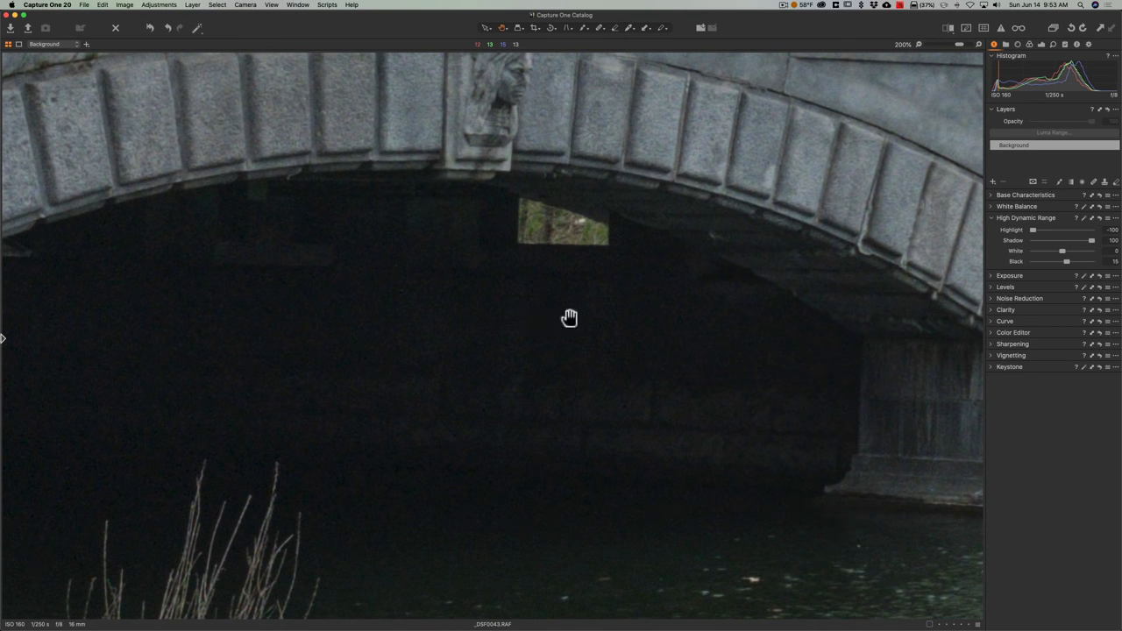
left_click_drag(1065, 261, 1063, 261)
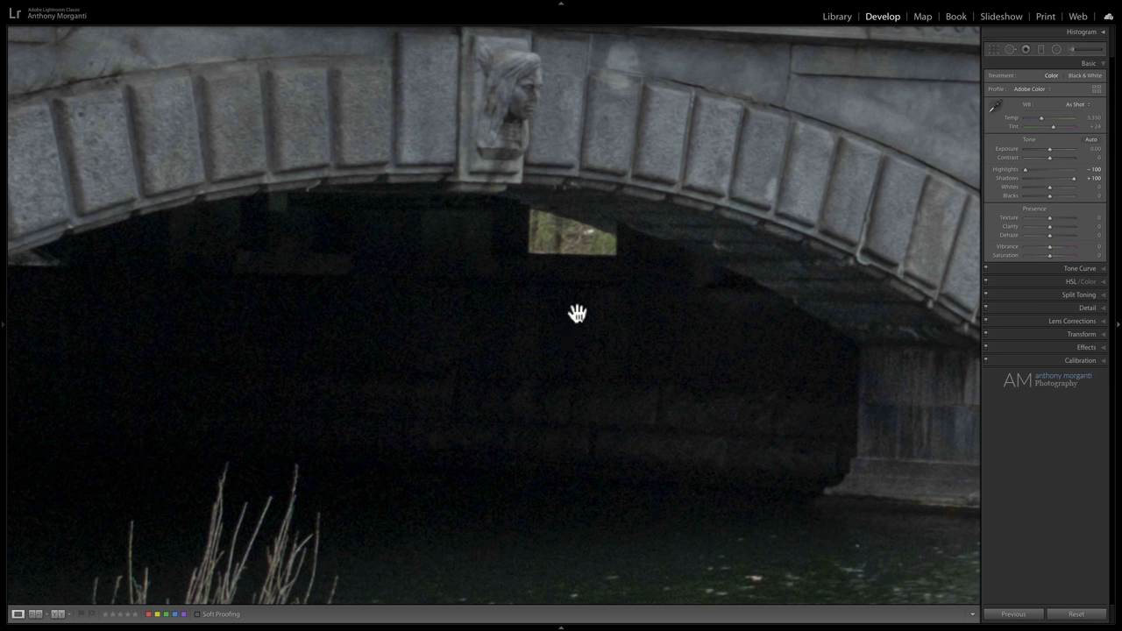
mouse_move(587, 310)
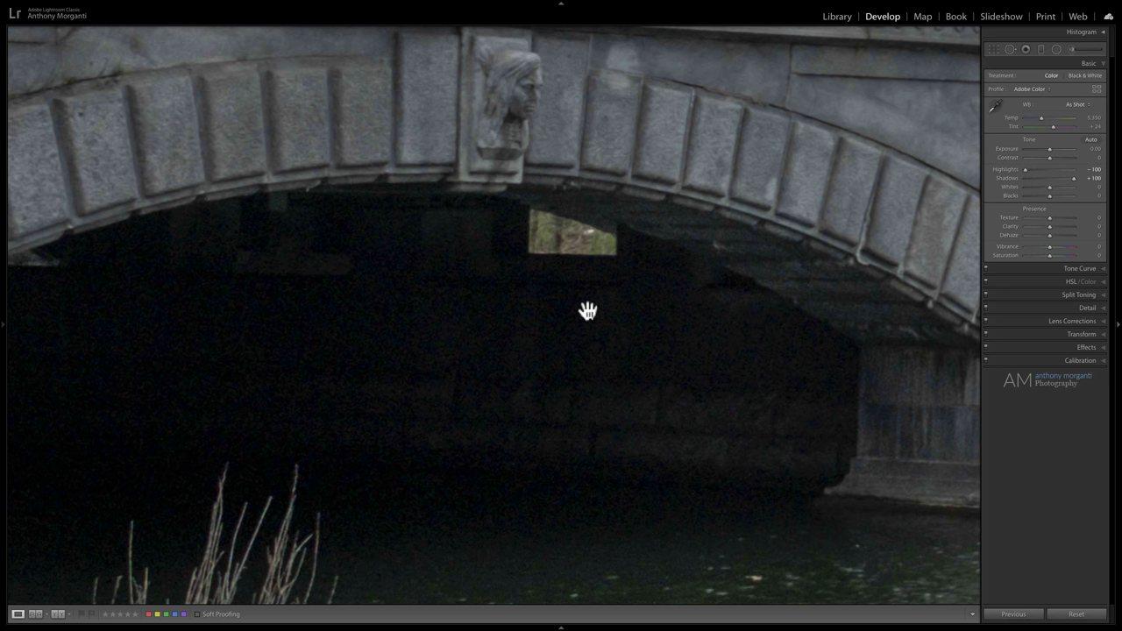
mouse_move(571, 307)
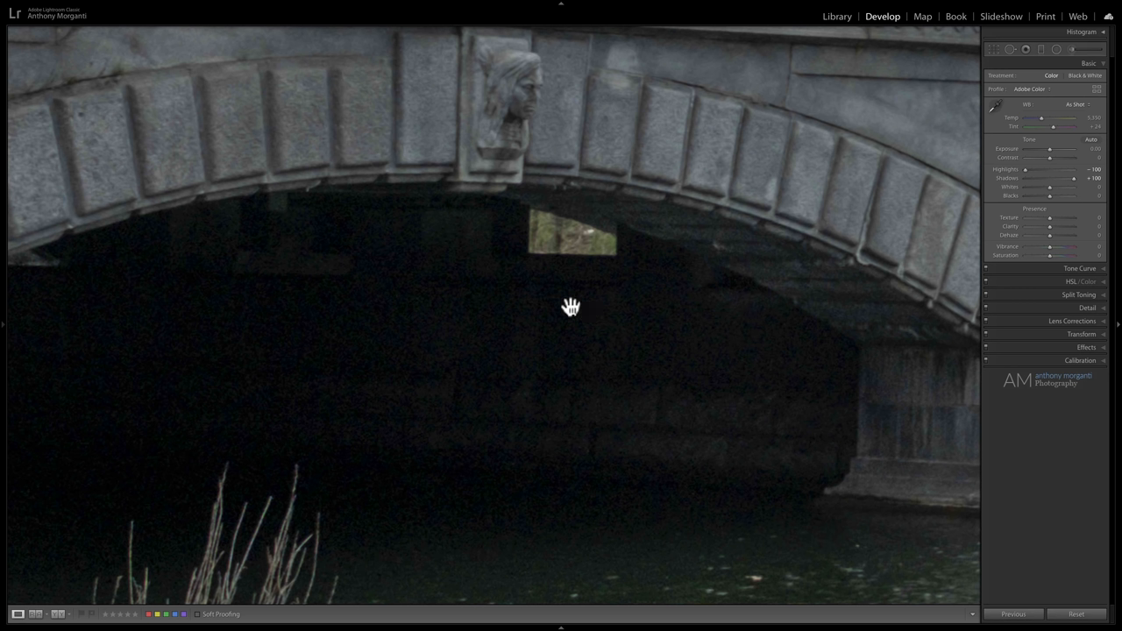
mouse_move(584, 296)
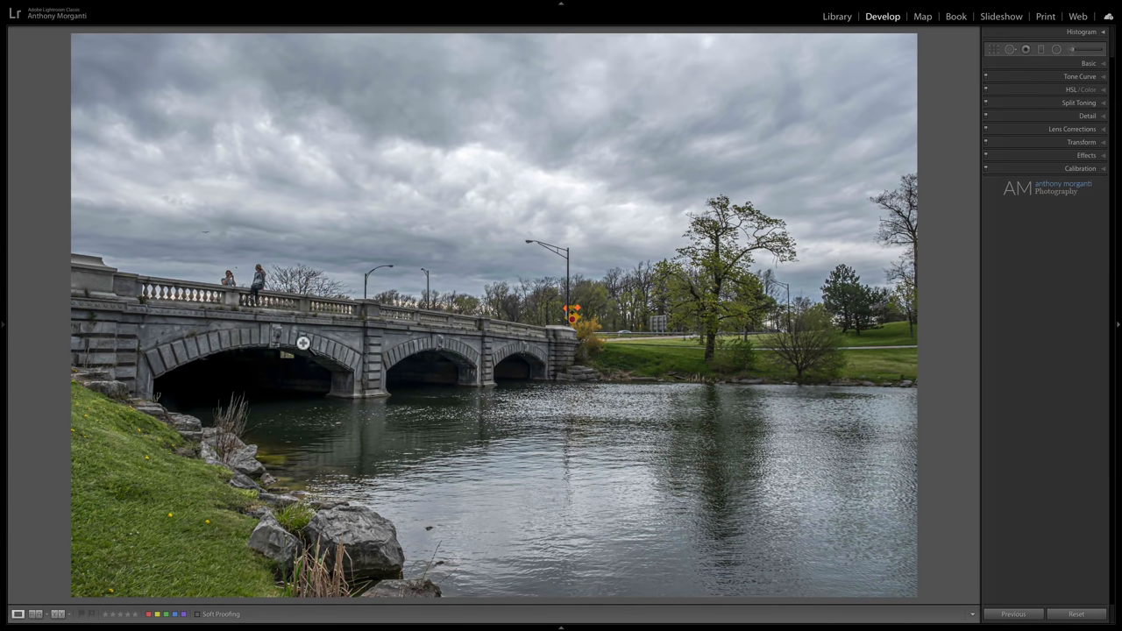
Step: Zoom to 1:1 on the bridge after reviewing the fit-to-window photo
left_click(303, 342)
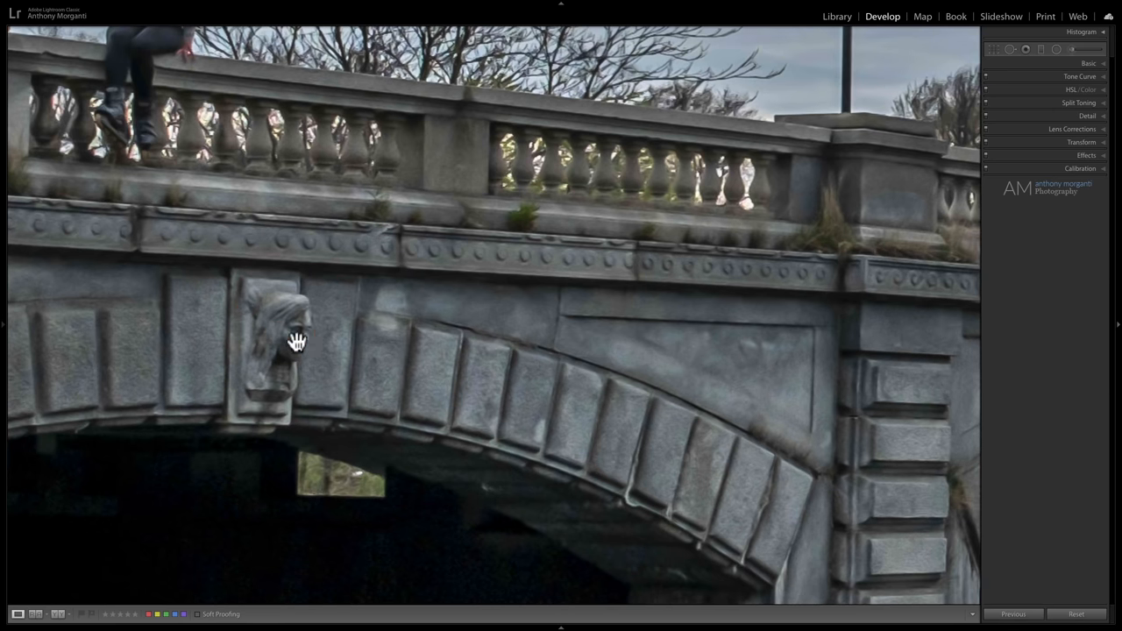
mouse_move(581, 394)
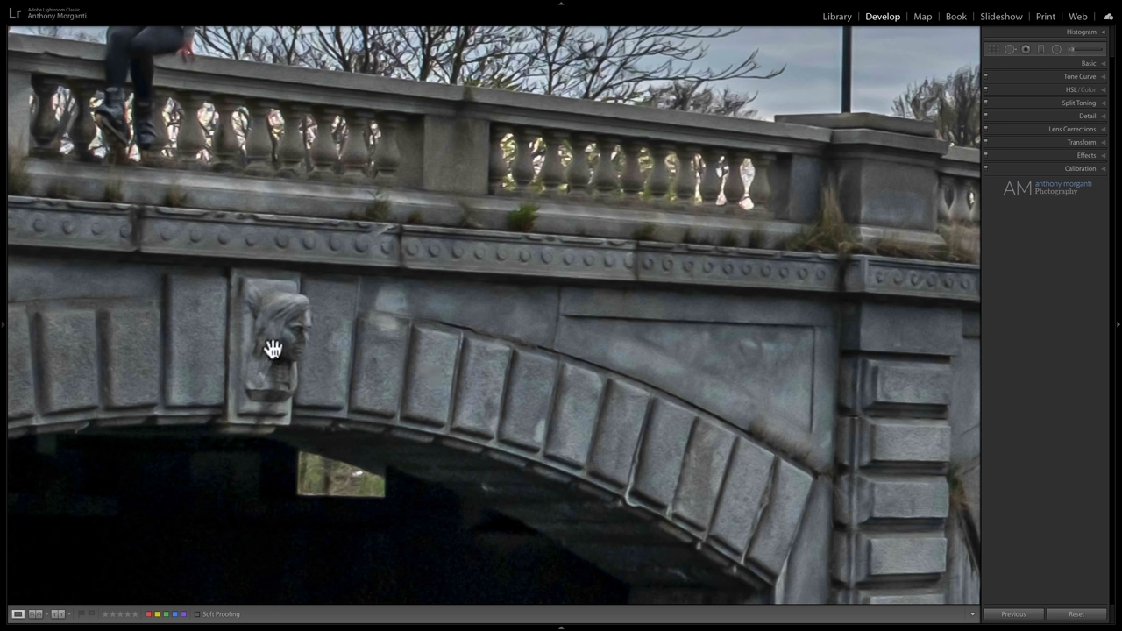
mouse_move(589, 408)
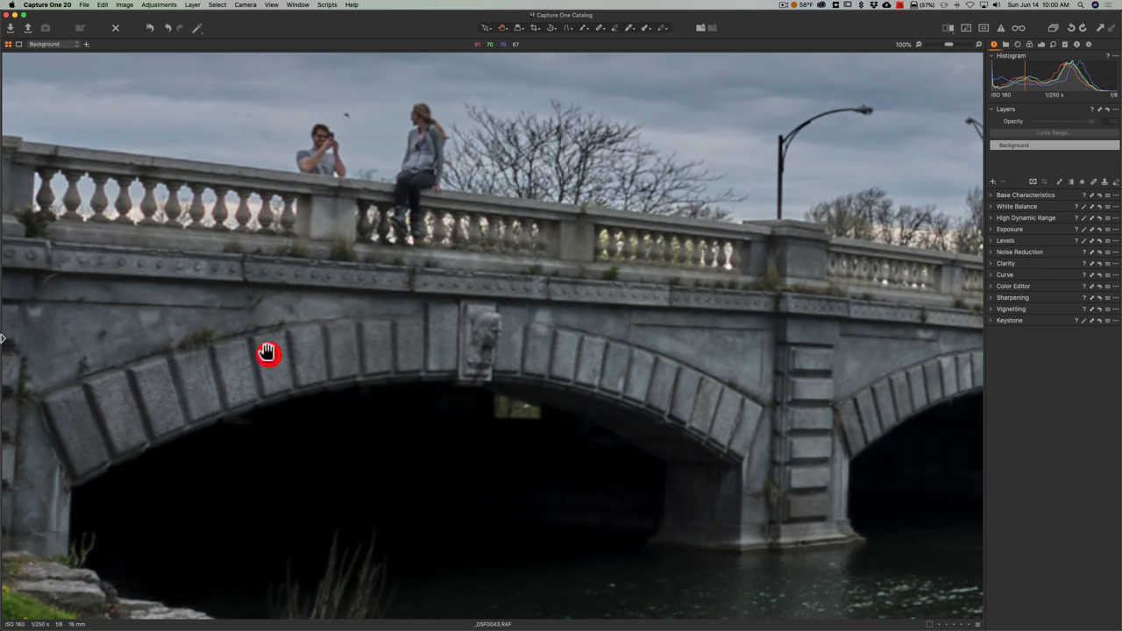
Step: Inspect the carved face and arch at 1:1, comparing Capture One's smoother railing
left_click(267, 350)
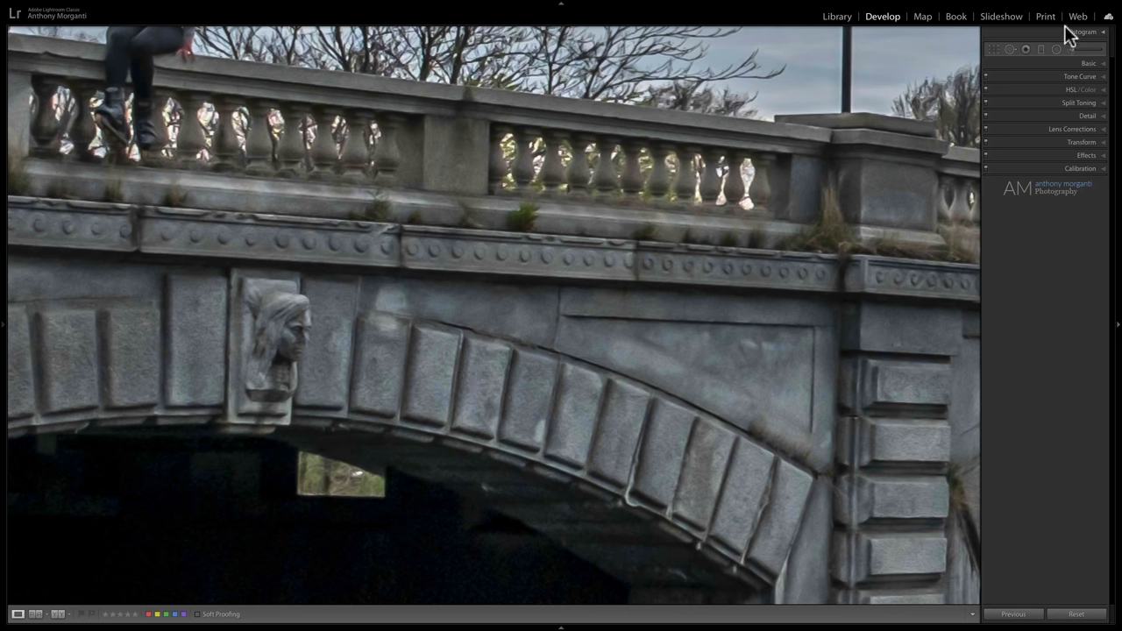
Step: Return to Lightroom's close-up with Whites +24, Blacks −13, Texture +57, Clarity +21
left_click(1089, 63)
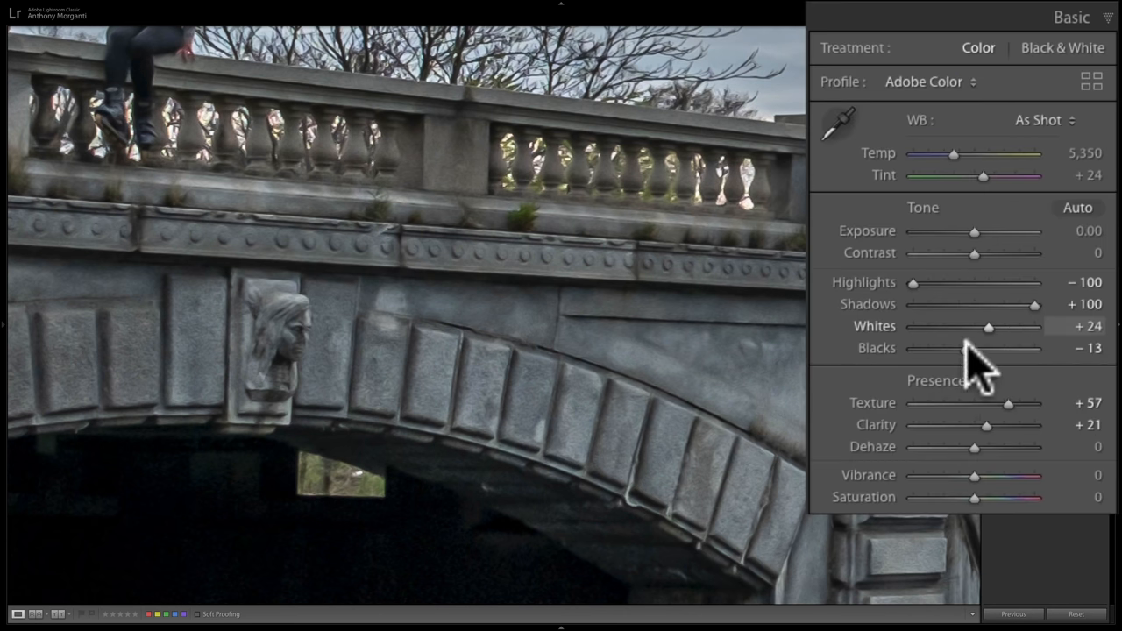
mouse_move(894, 430)
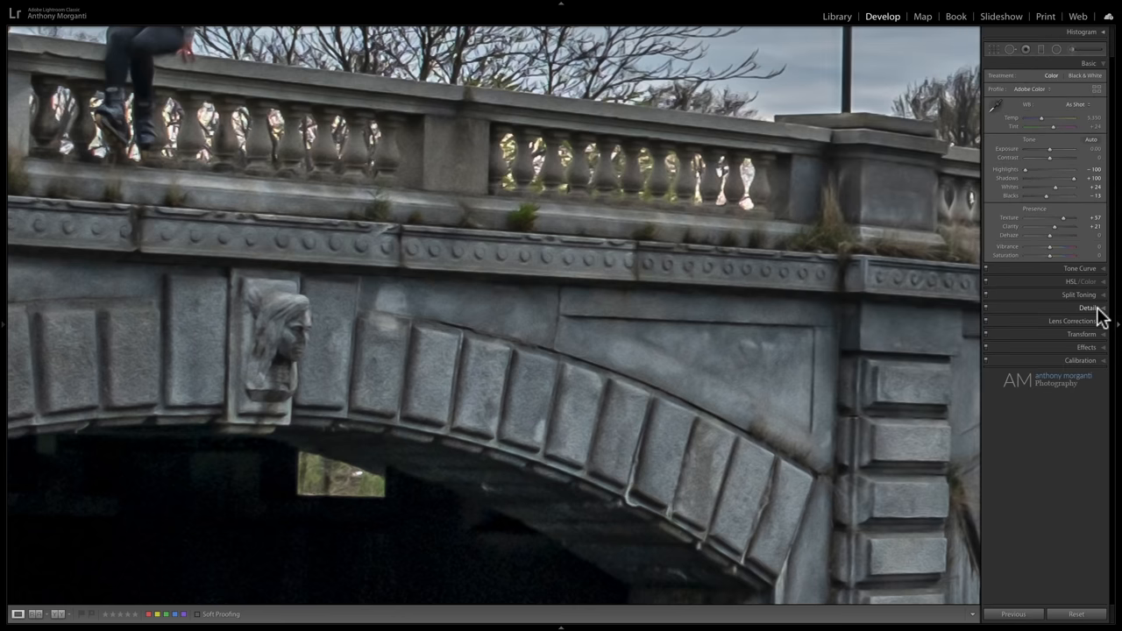
Step: Expand the Detail panel showing Sharpening 50, Luminance 49 and Color 25
left_click(1081, 308)
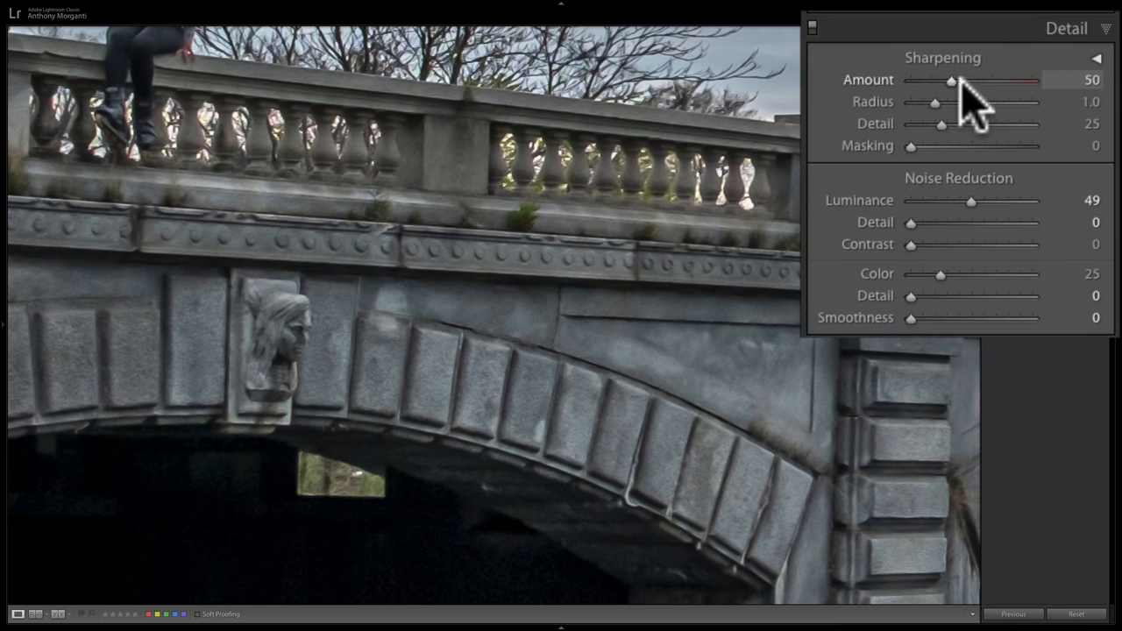
left_click_drag(960, 80, 1033, 80)
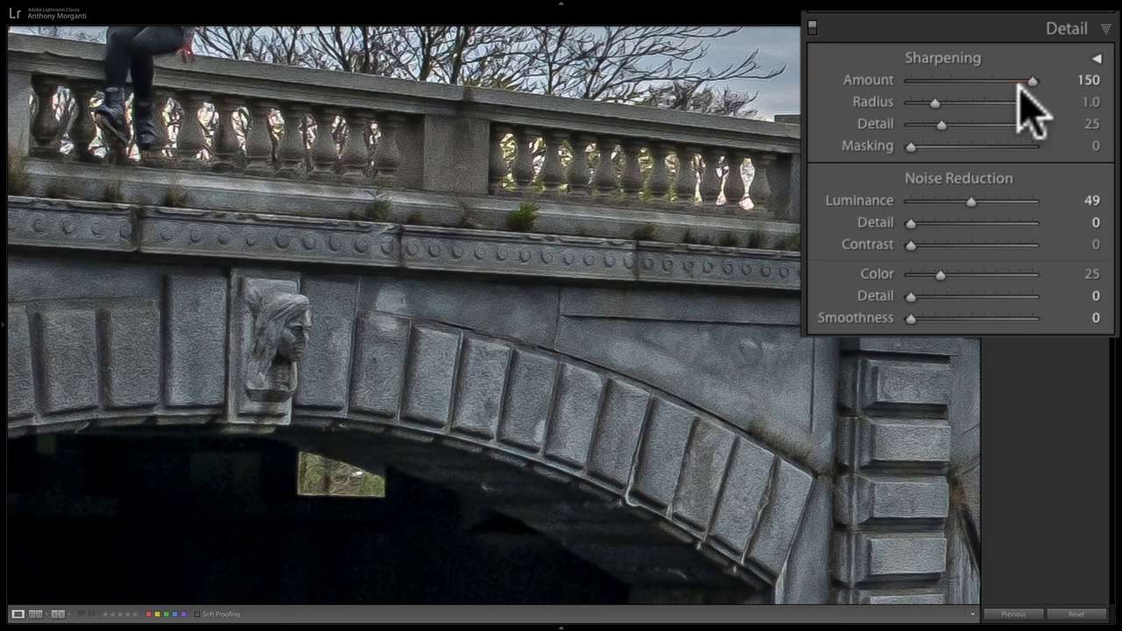
left_click_drag(1031, 79, 987, 80)
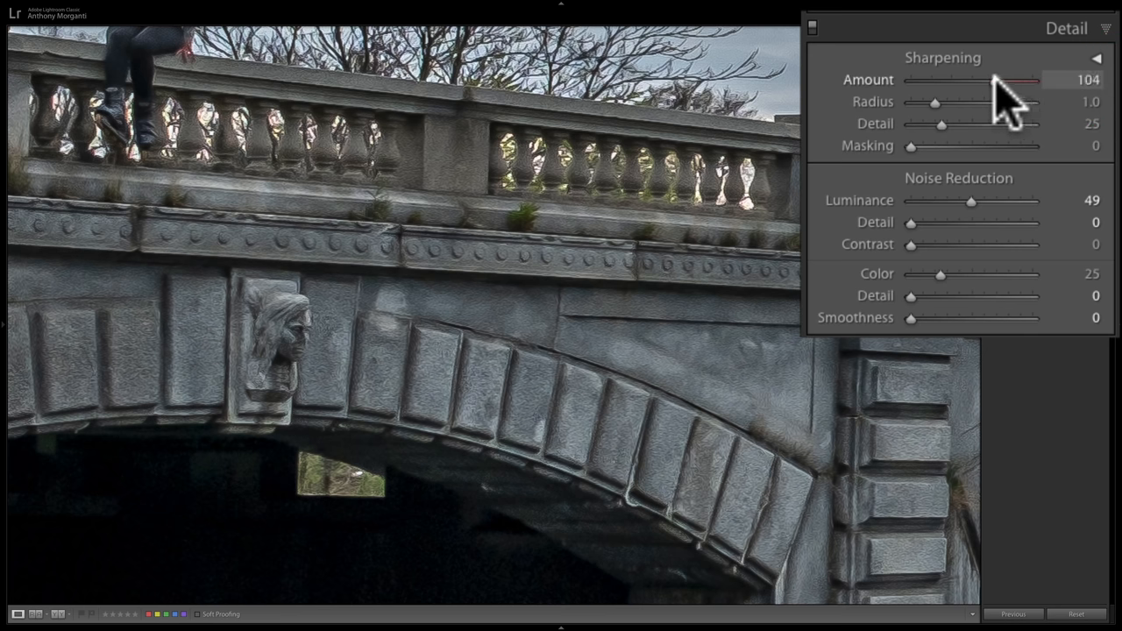
left_click_drag(1012, 80, 995, 80)
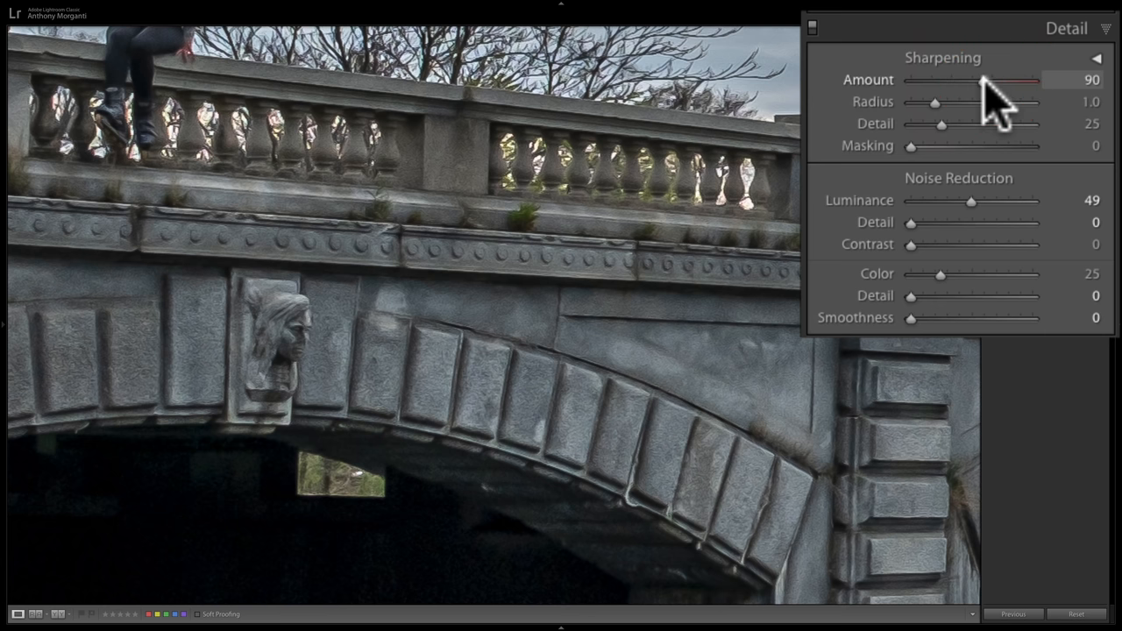
left_click_drag(1011, 79, 980, 80)
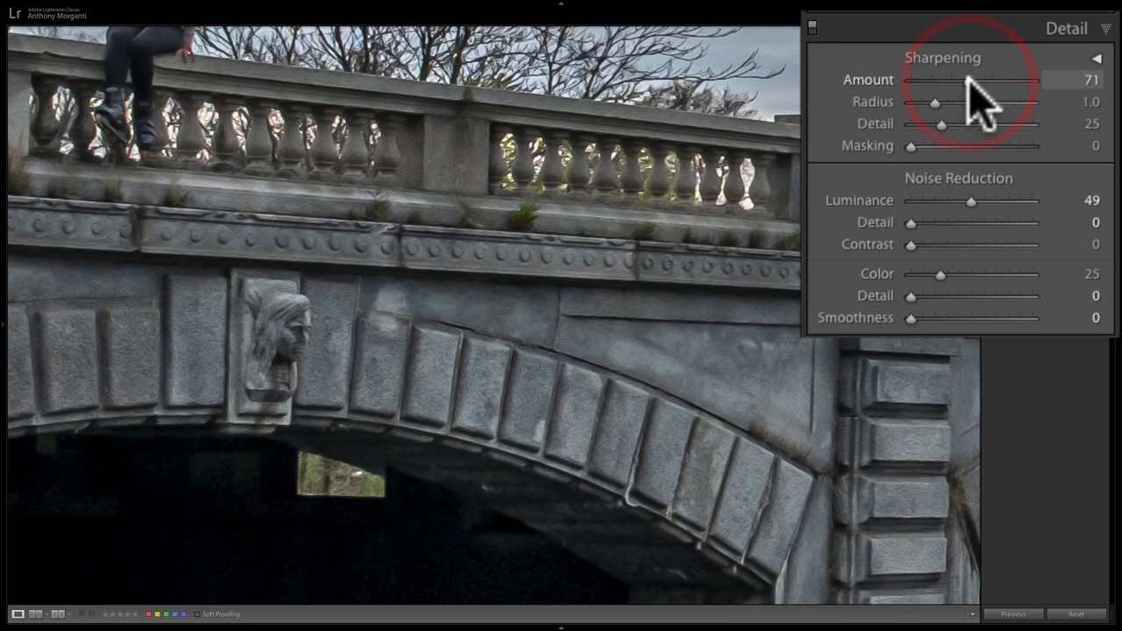
left_click_drag(991, 80, 1008, 81)
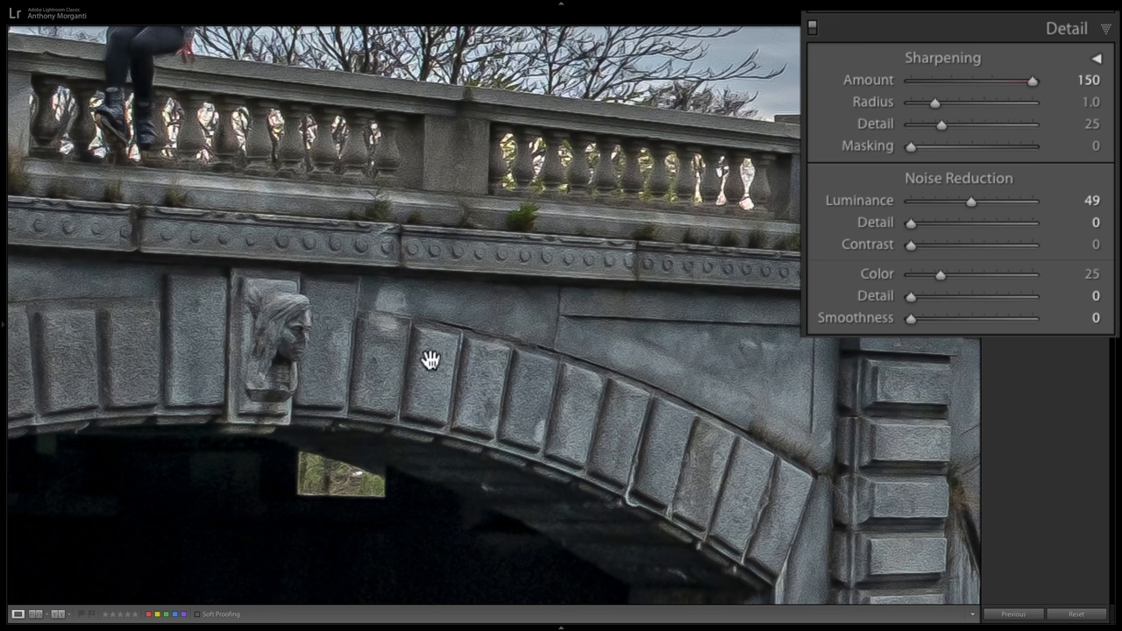
mouse_move(1052, 87)
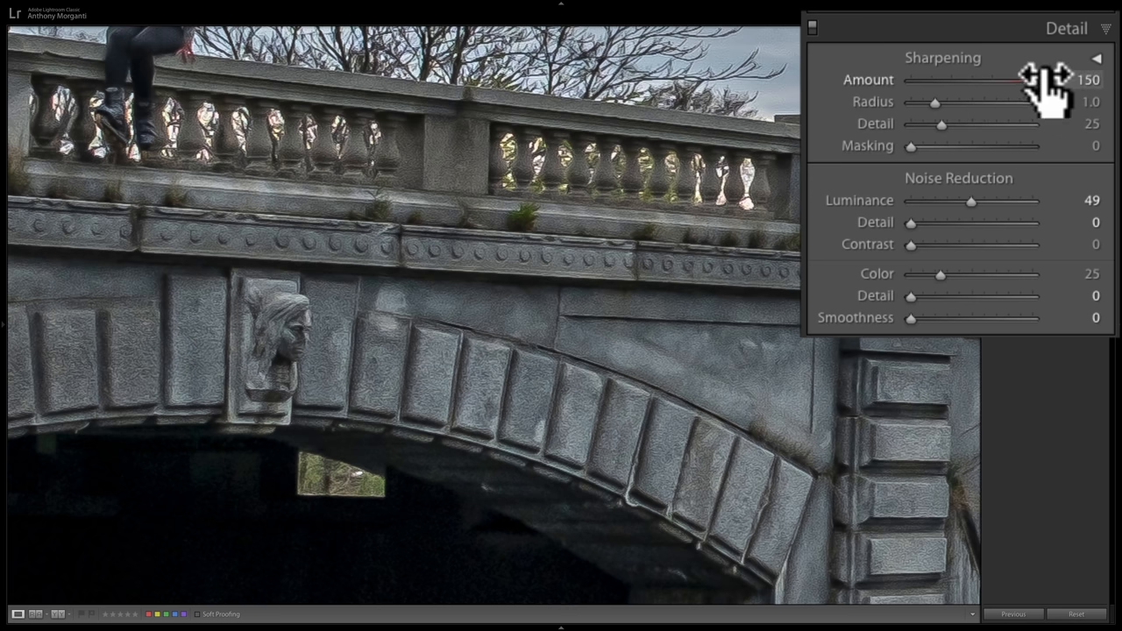
left_click_drag(1039, 80, 973, 80)
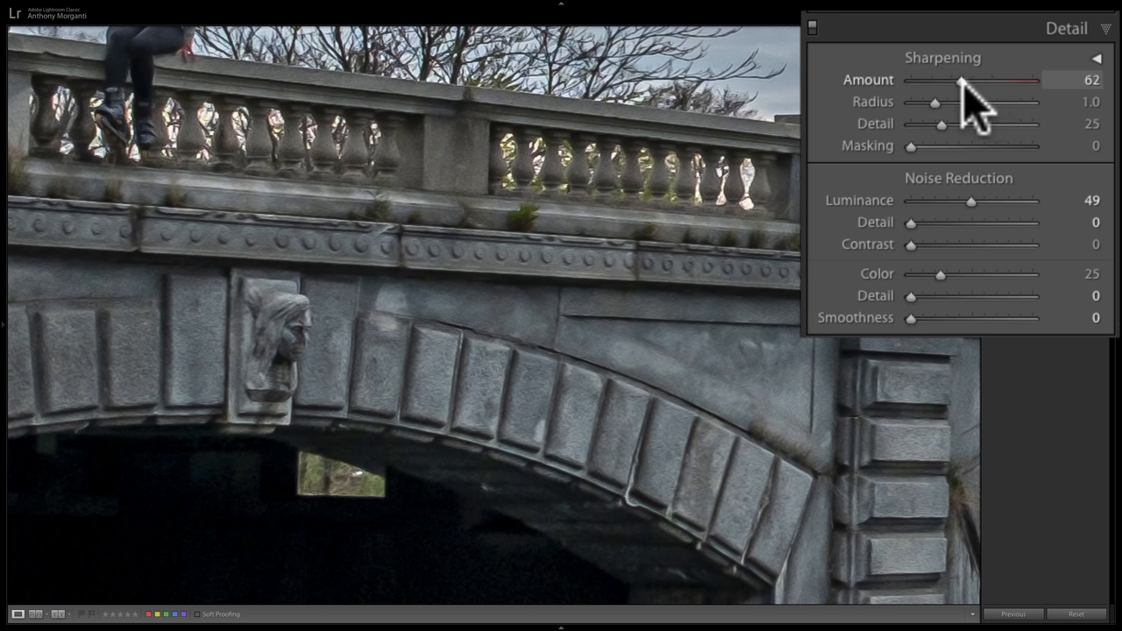
left_click_drag(964, 80, 951, 80)
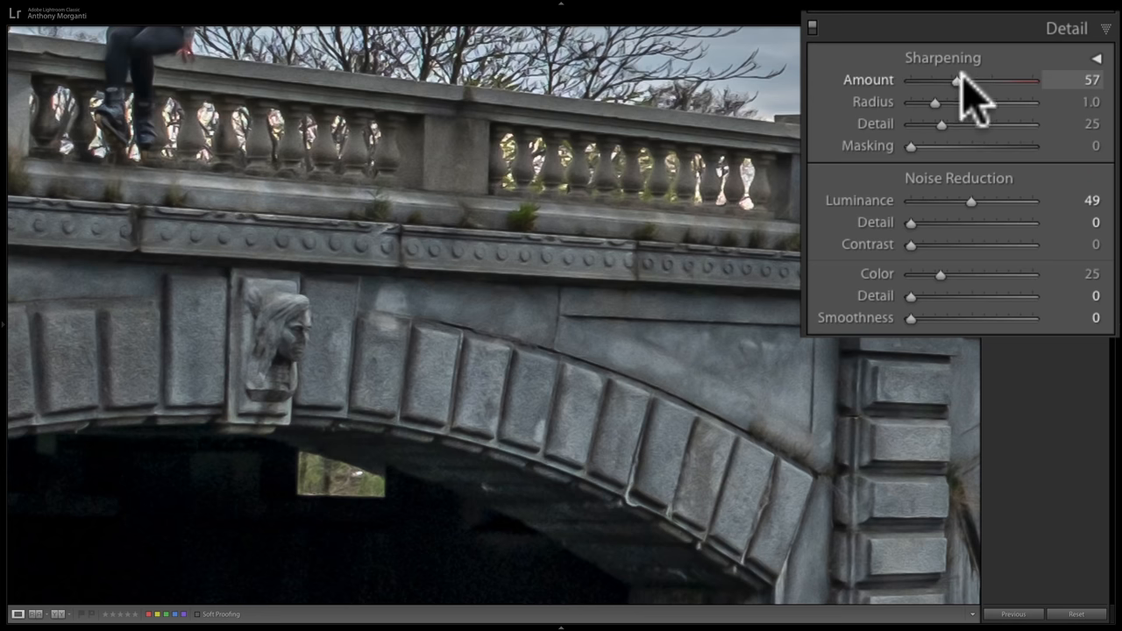
left_click_drag(973, 80, 960, 80)
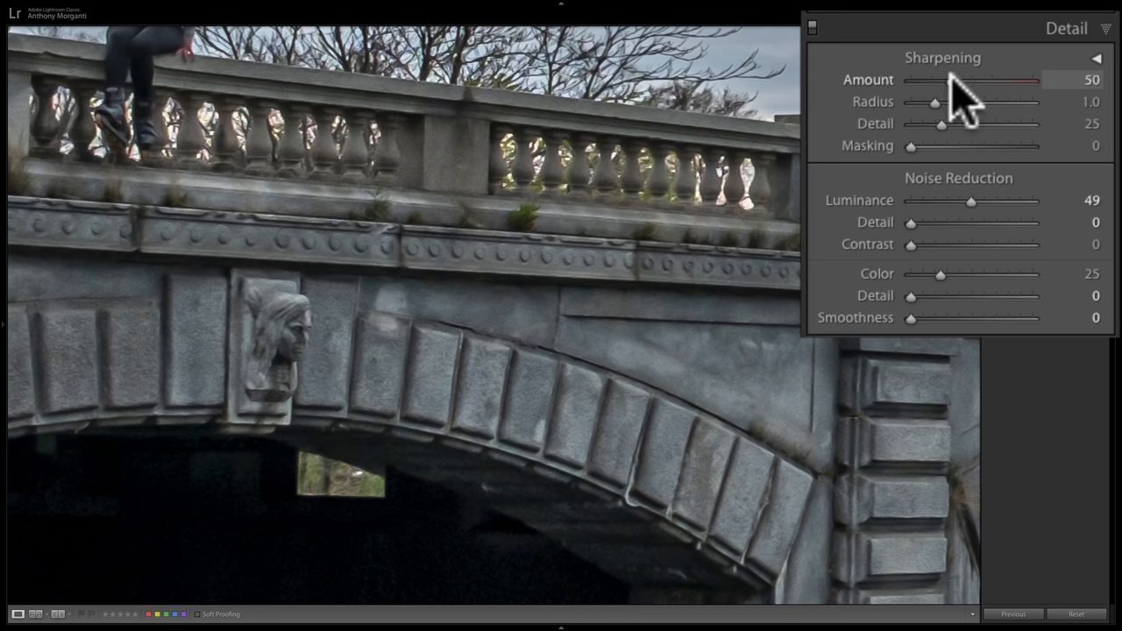
mouse_move(478, 315)
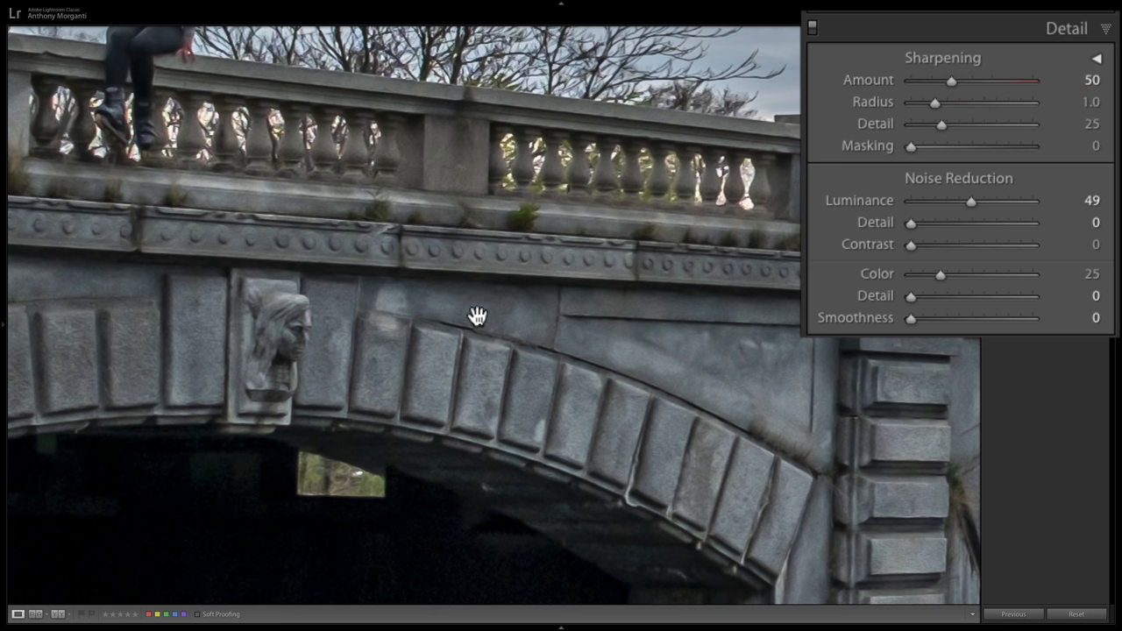
mouse_move(308, 335)
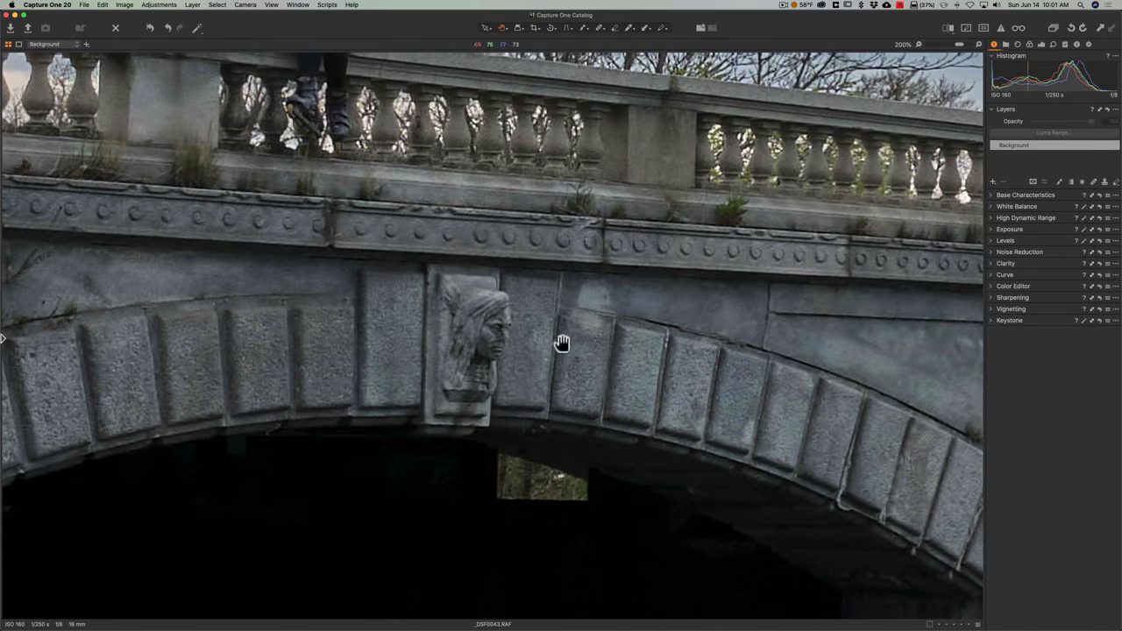
mouse_move(584, 366)
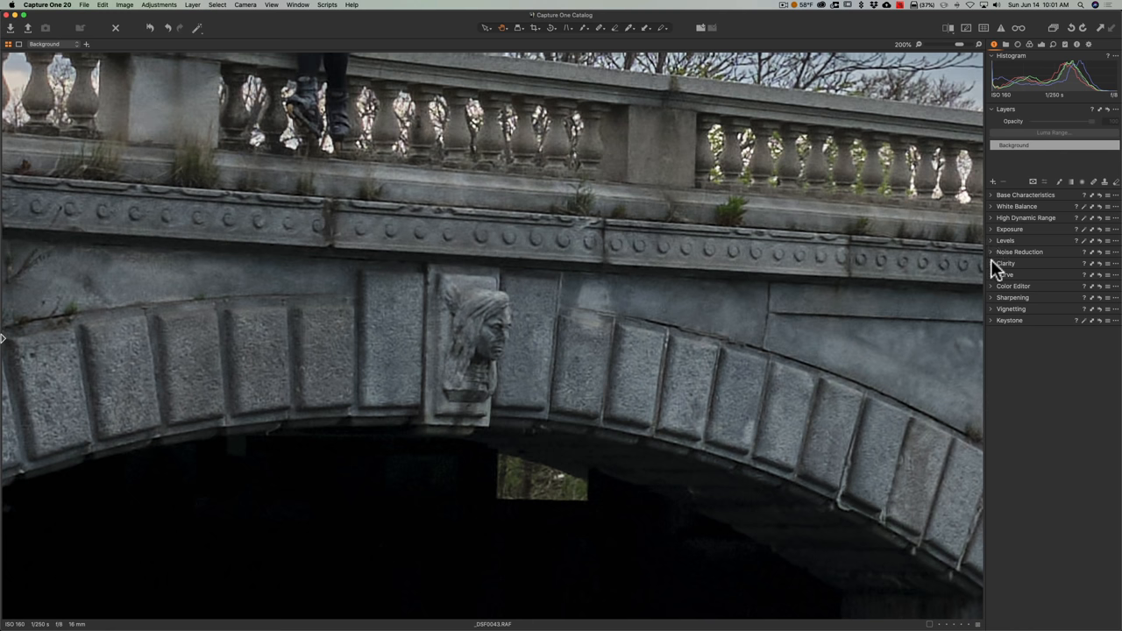
Step: Expand Clarity and Sharpening, then move Sharpening Amount from 140 to about 282
left_click(1006, 263)
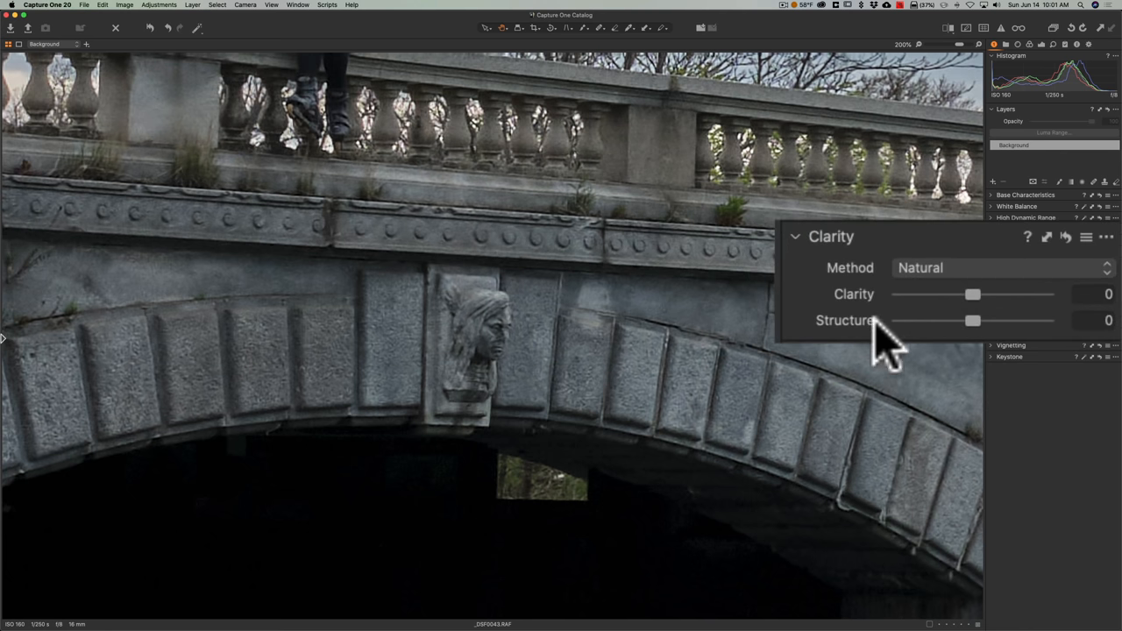
left_click(794, 236)
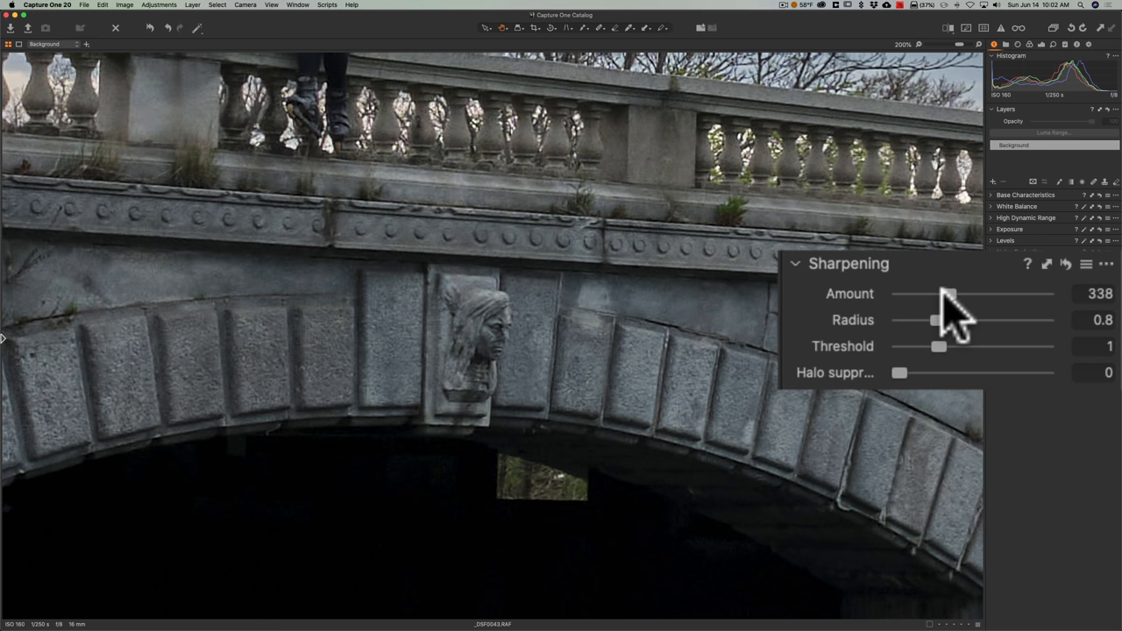
left_click_drag(951, 295, 918, 294)
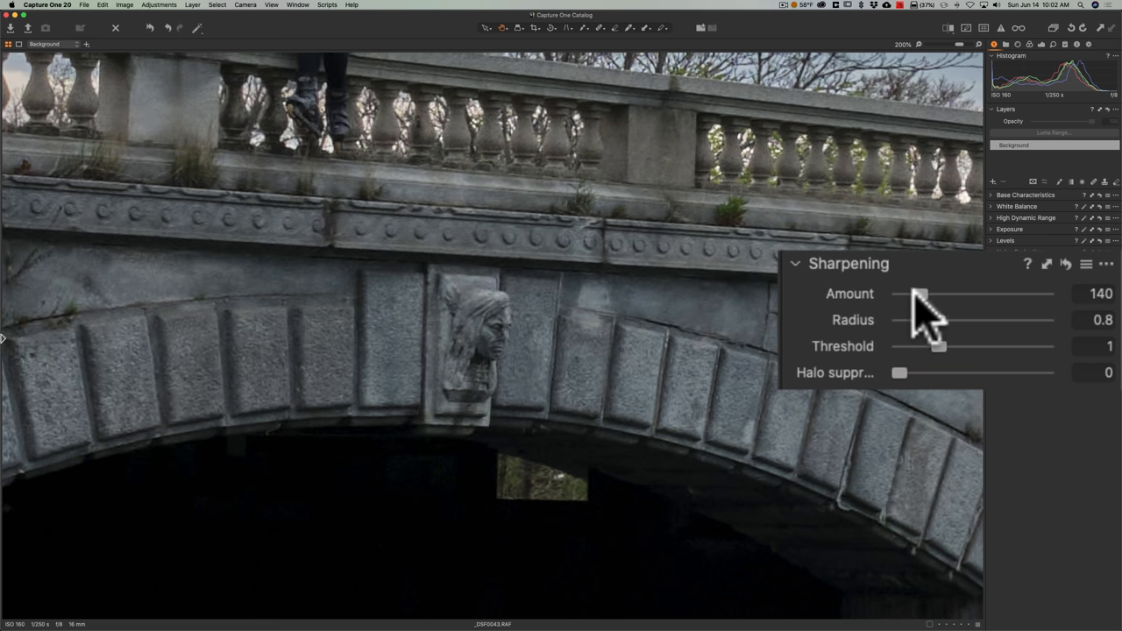
left_click_drag(919, 294, 940, 294)
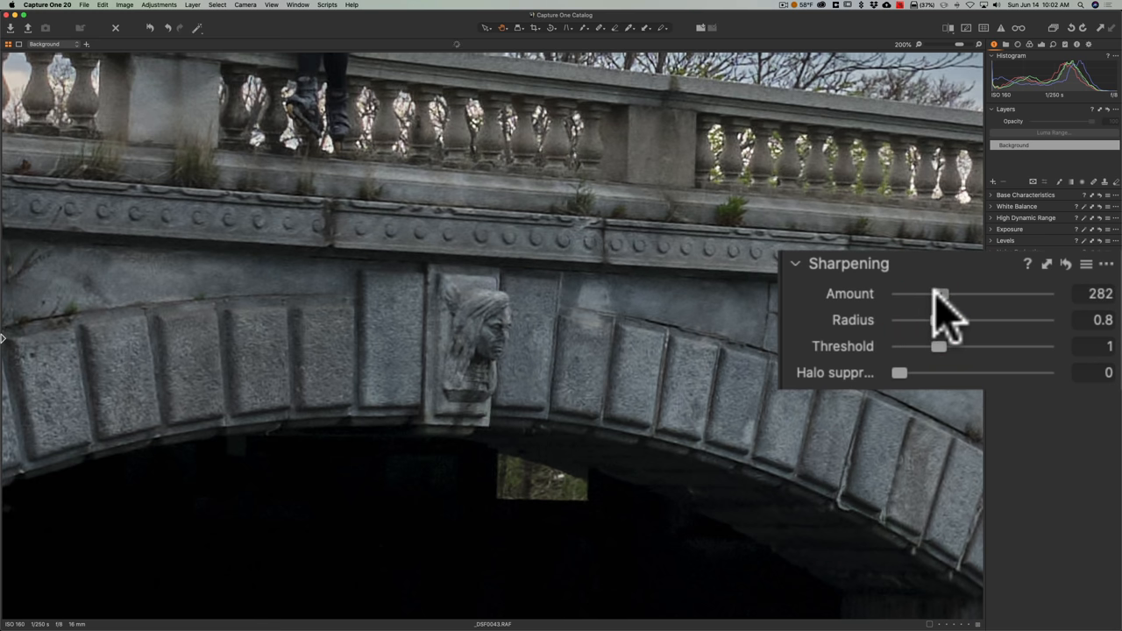
left_click_drag(942, 293, 951, 293)
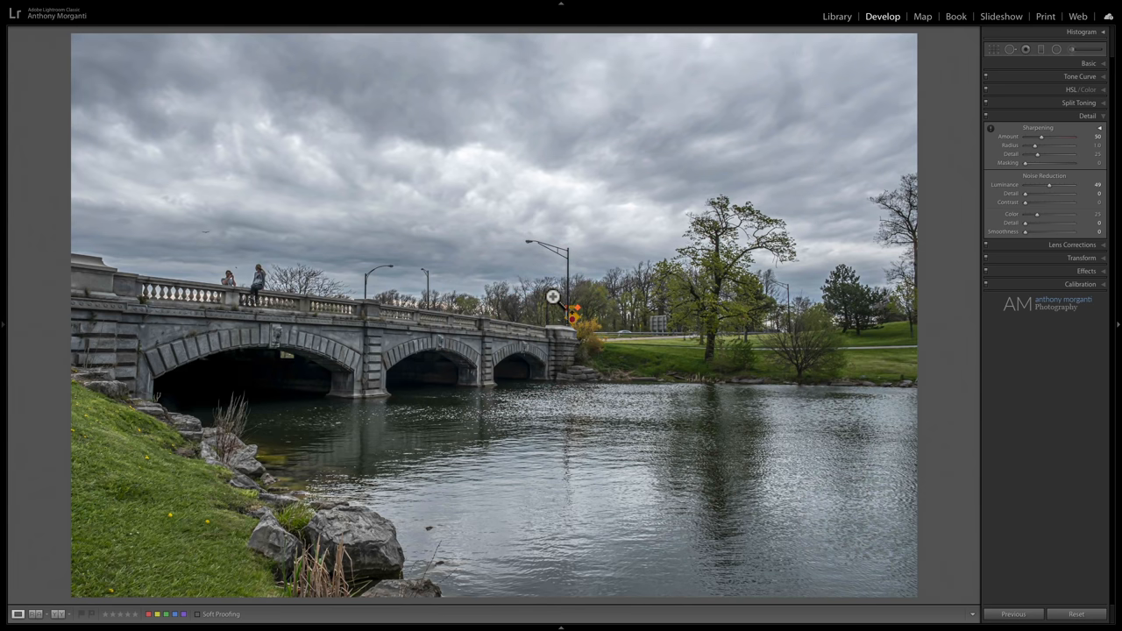
mouse_move(288, 339)
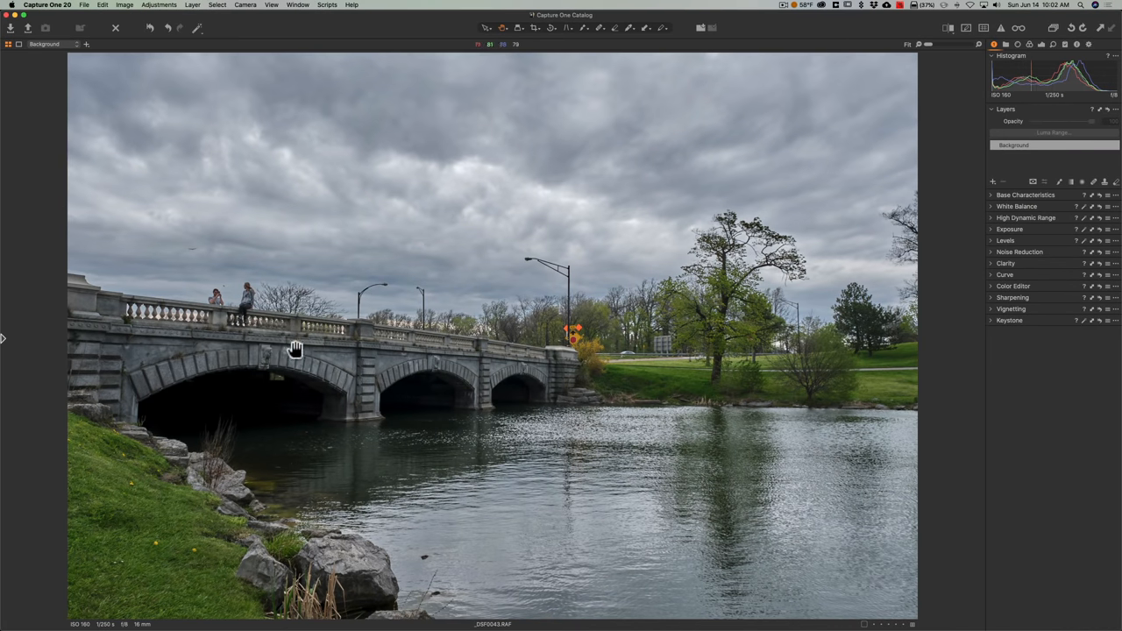
Step: Zoom in twice on the bridge arch and carved head for close inspection
left_click(296, 349)
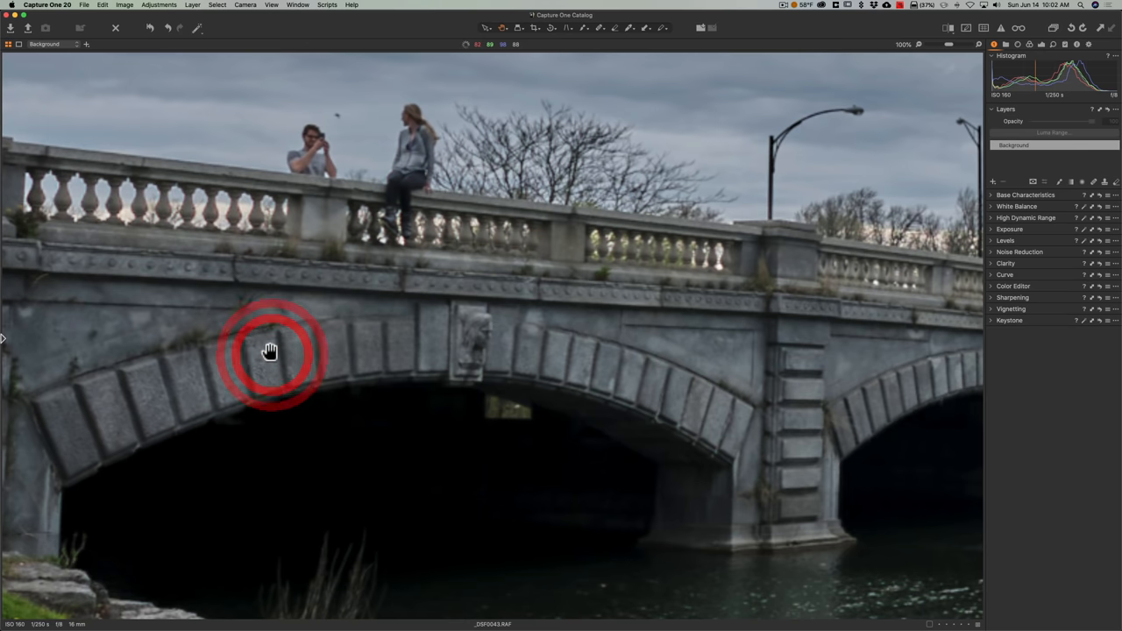
left_click(270, 350)
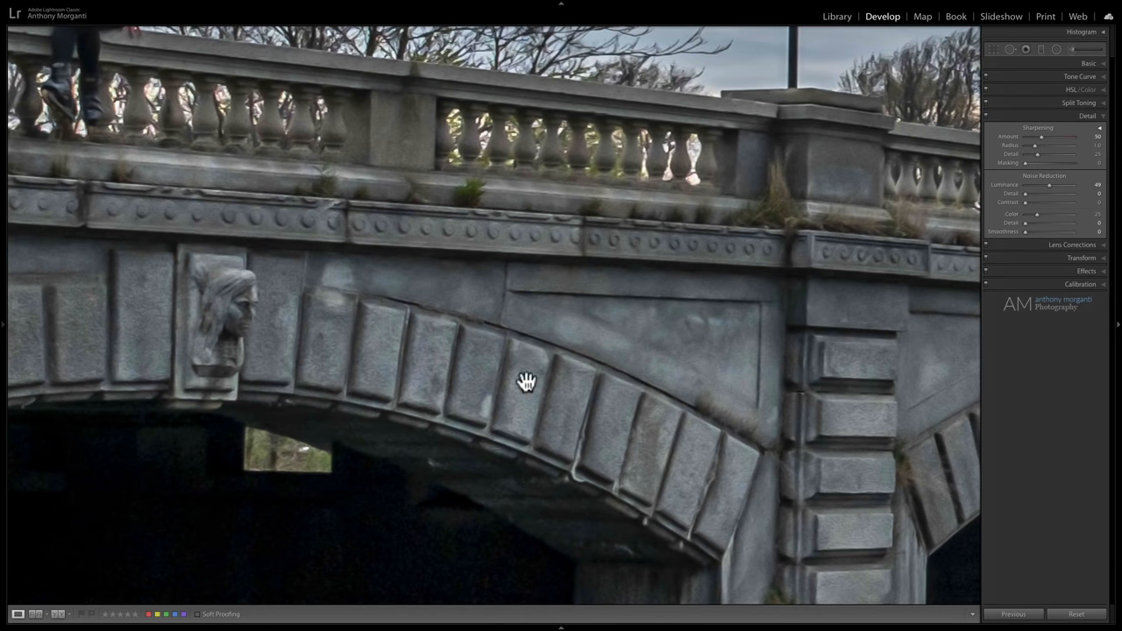
mouse_move(451, 352)
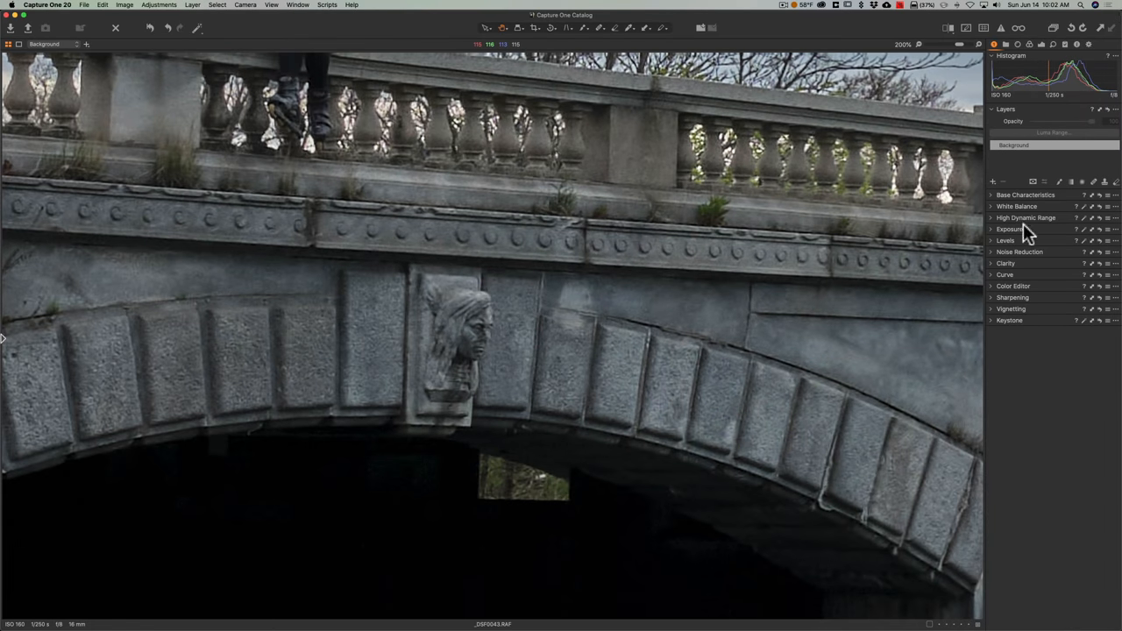
Step: Expand Capture One's Clarity tool, test the slider while keeping clarity at zero, then collapse it
left_click(1006, 263)
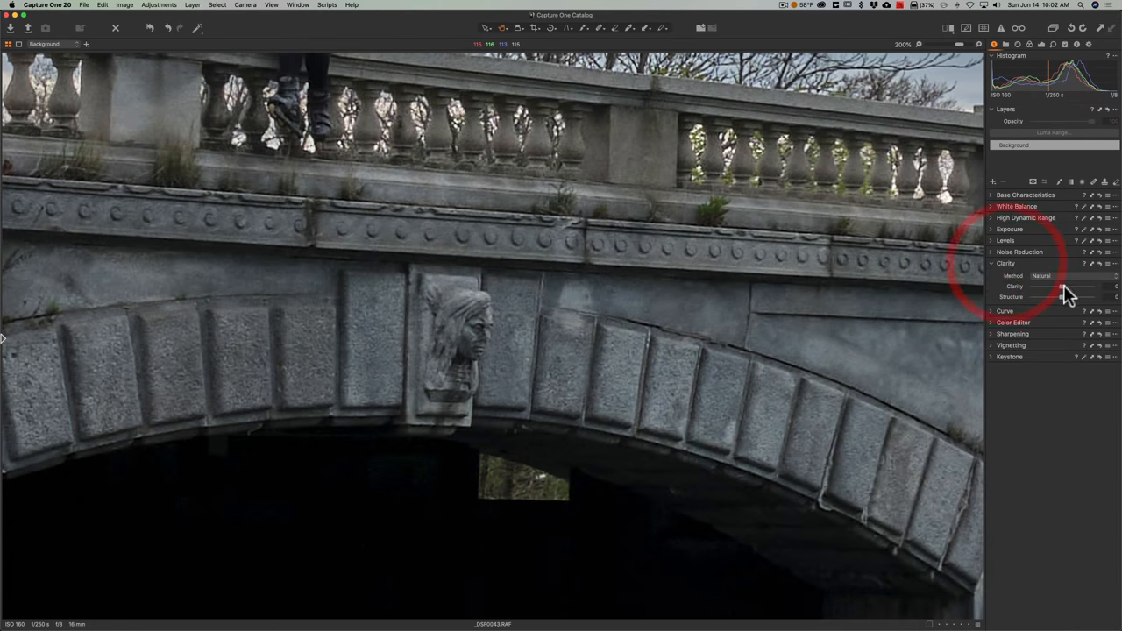
left_click_drag(1078, 287, 1064, 286)
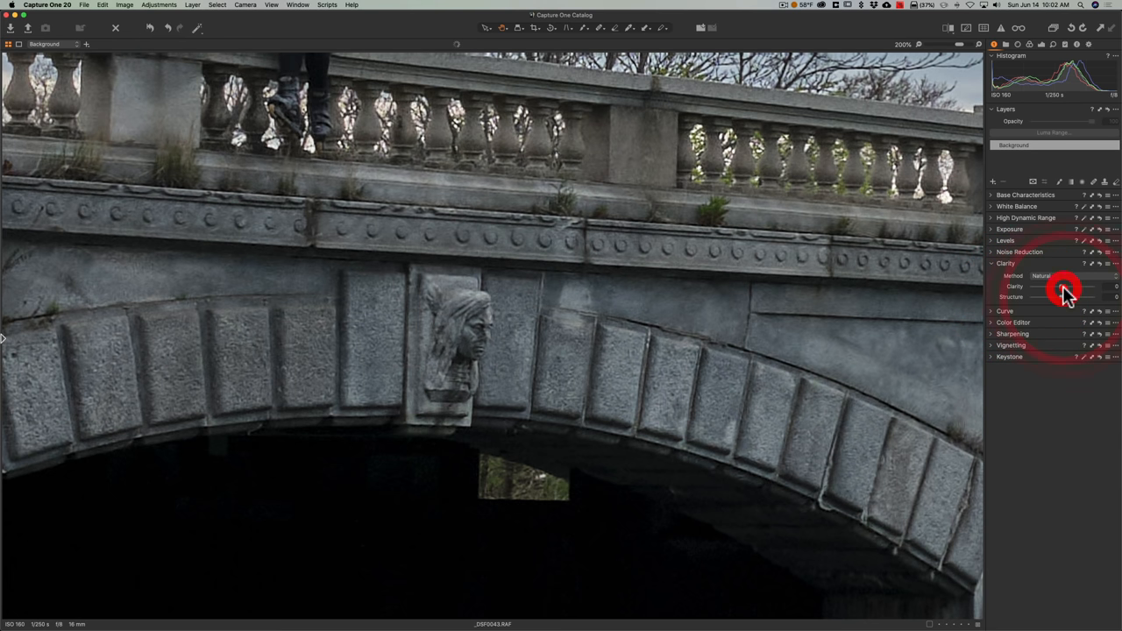
left_click(1006, 263)
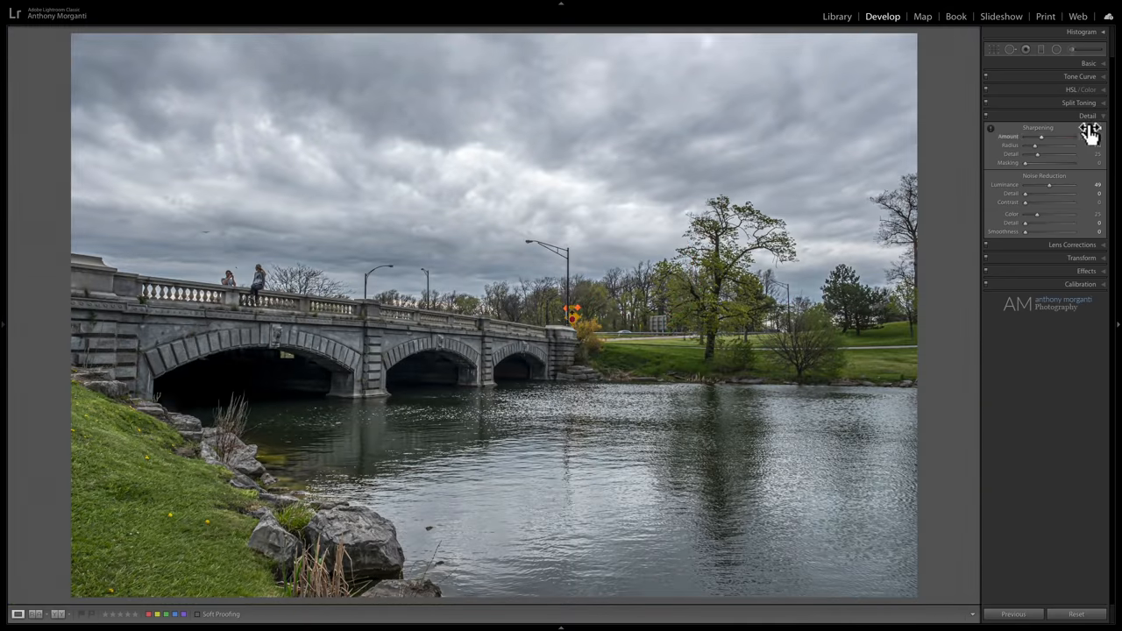
Step: In Lightroom's HSL Luminance tab, set Yellow +54 and Green −28, and darken Blue
left_click(1089, 64)
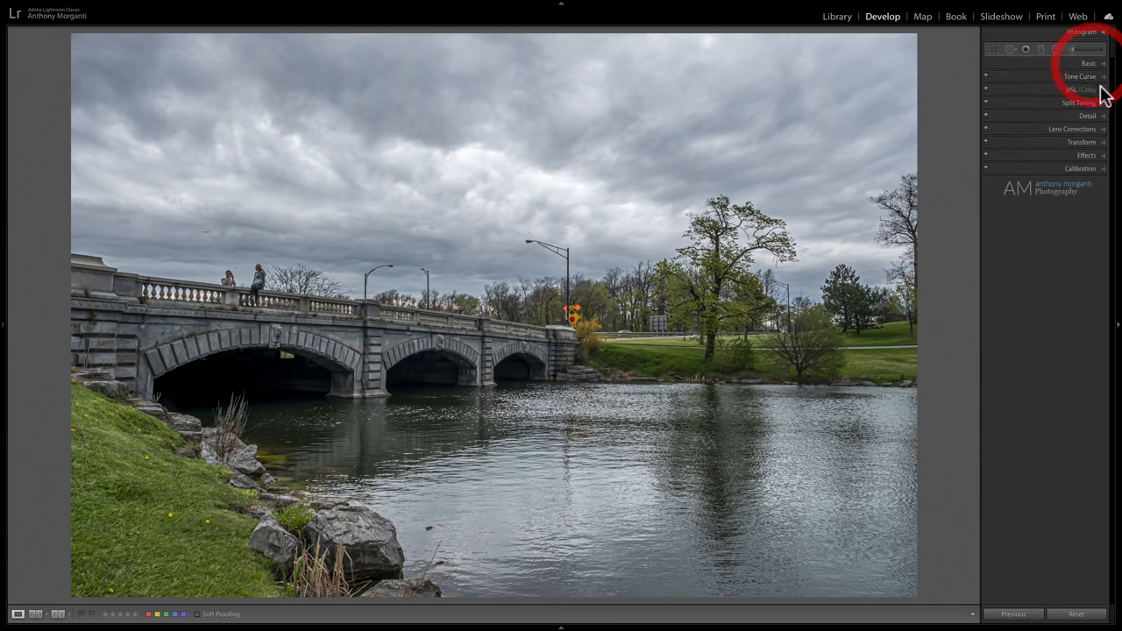
left_click(1080, 90)
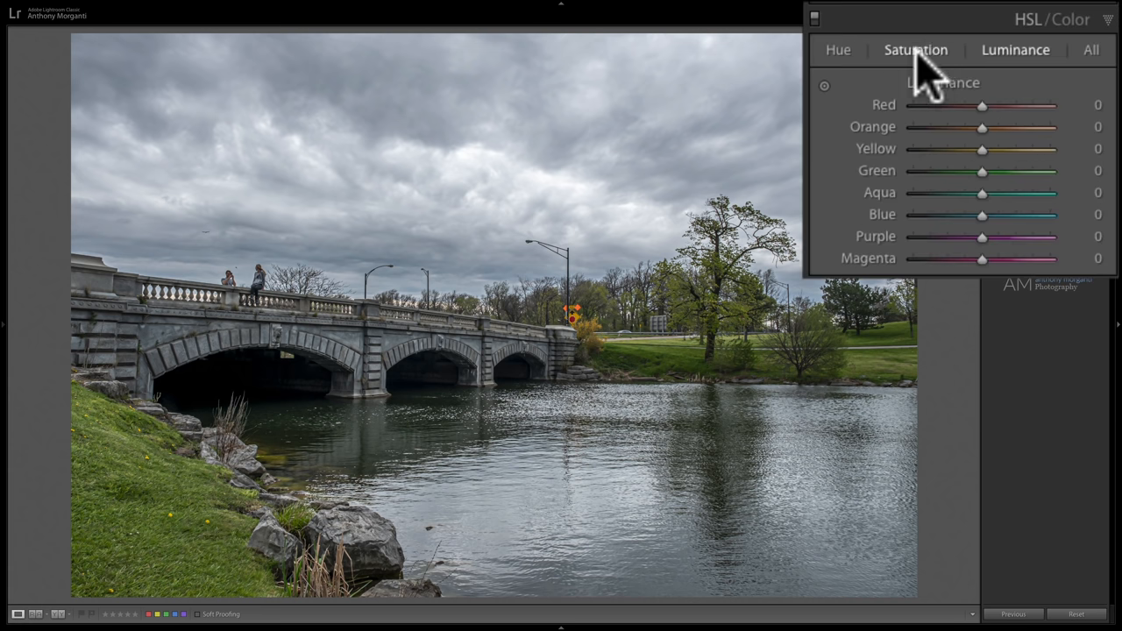
left_click(1015, 50)
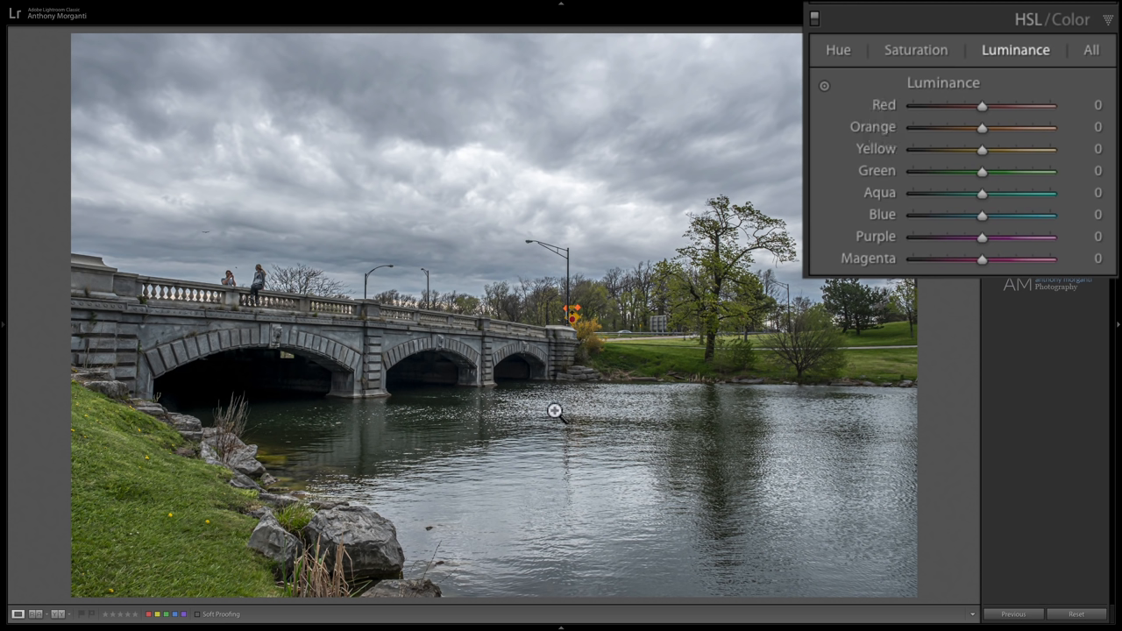
mouse_move(571, 409)
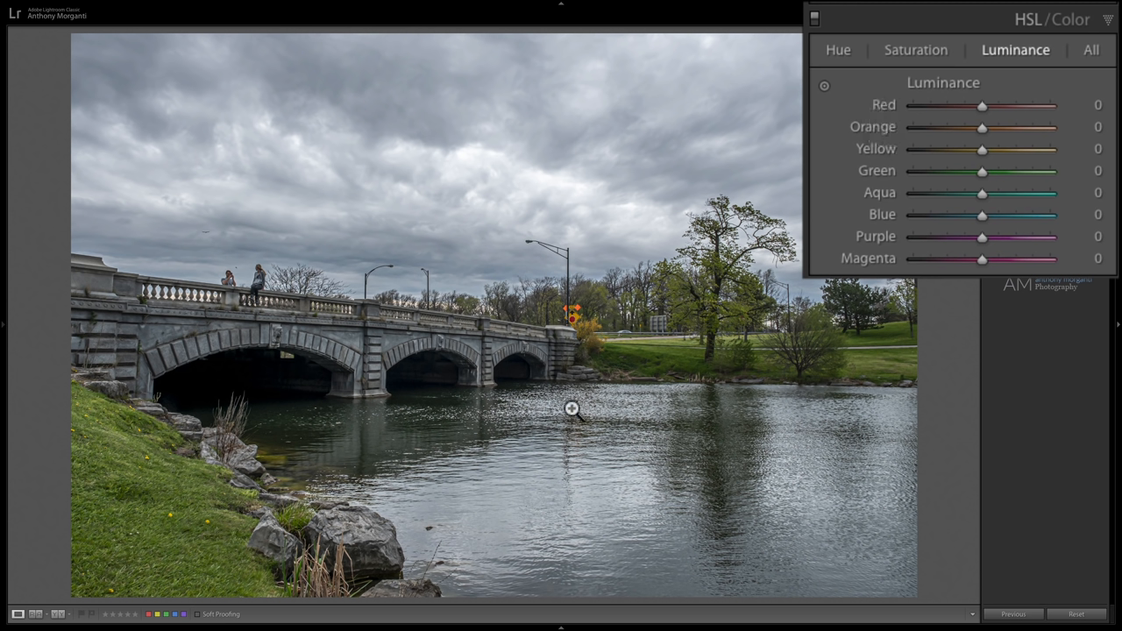
mouse_move(824, 171)
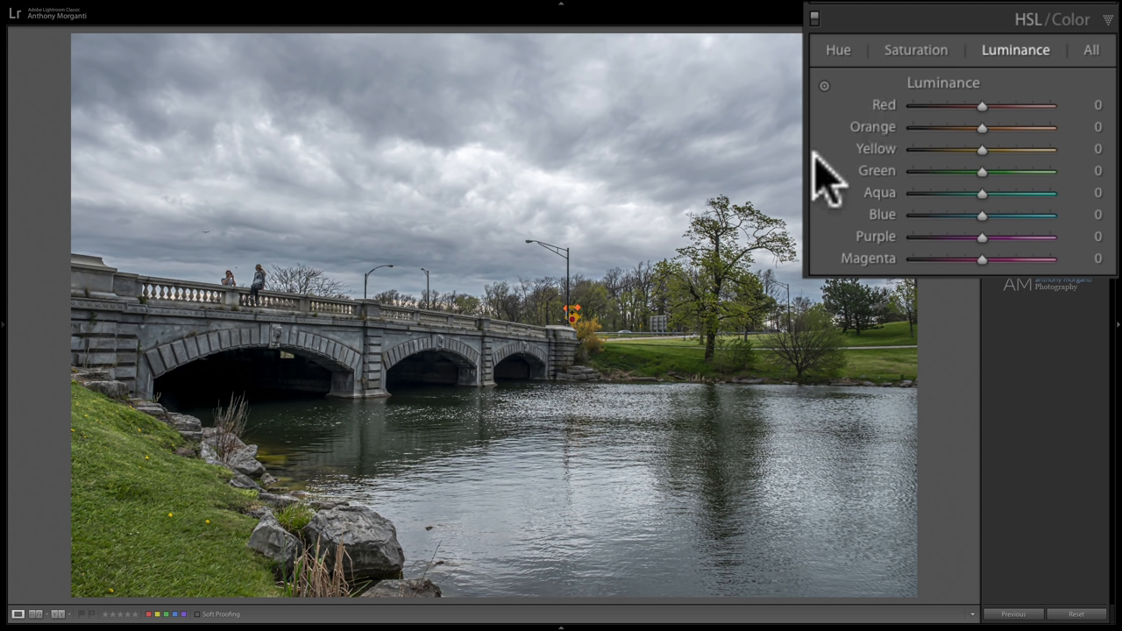
mouse_move(1000, 140)
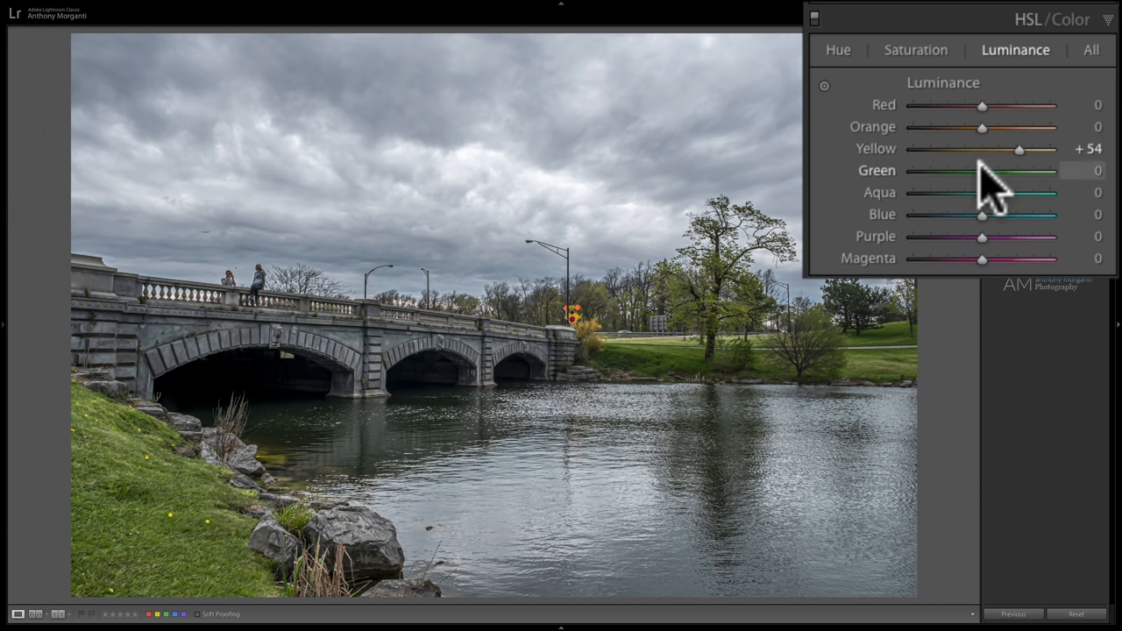
left_click_drag(982, 170, 960, 170)
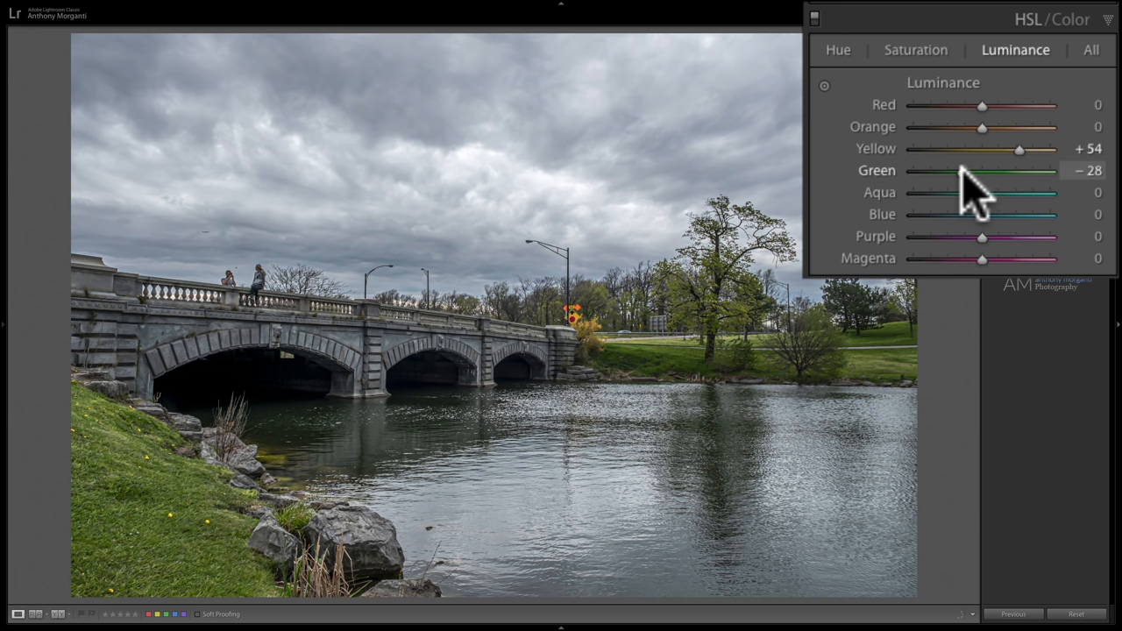
mouse_move(934, 252)
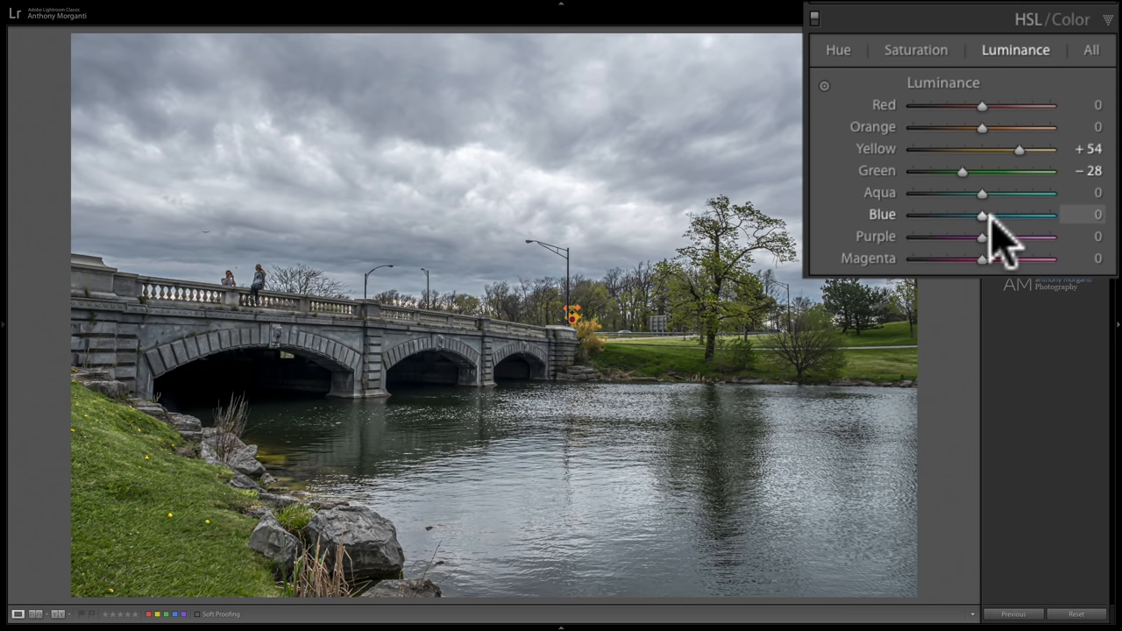
left_click_drag(982, 216, 969, 216)
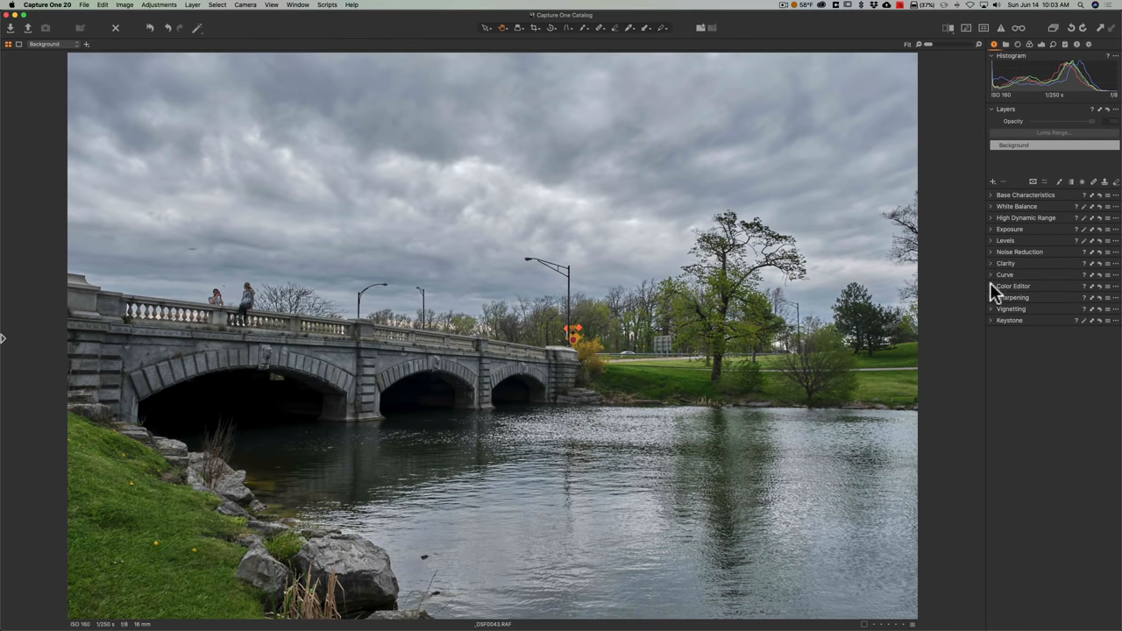
Step: In Capture One's Color Editor, pick the yellow range and raise its Lightness
left_click(1014, 286)
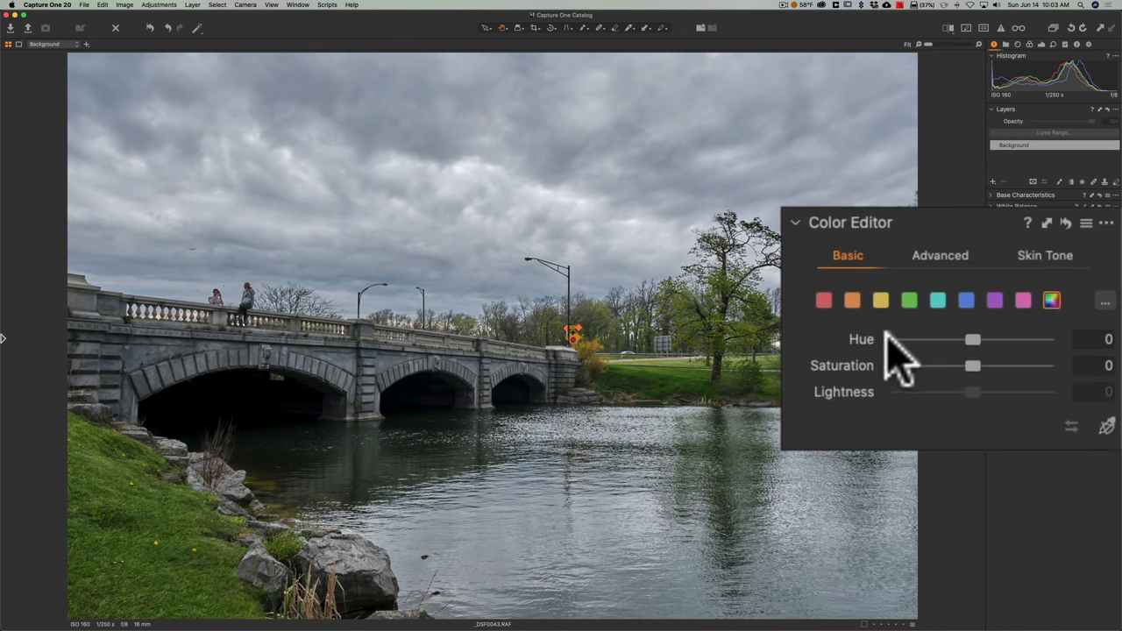
left_click(880, 300)
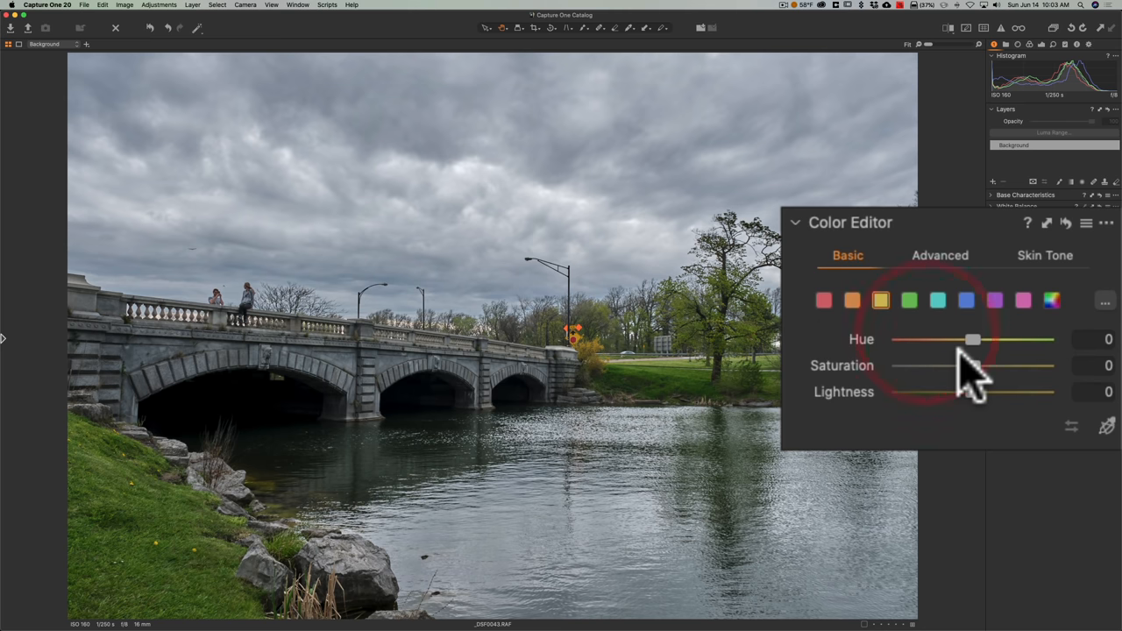
left_click_drag(973, 392, 982, 392)
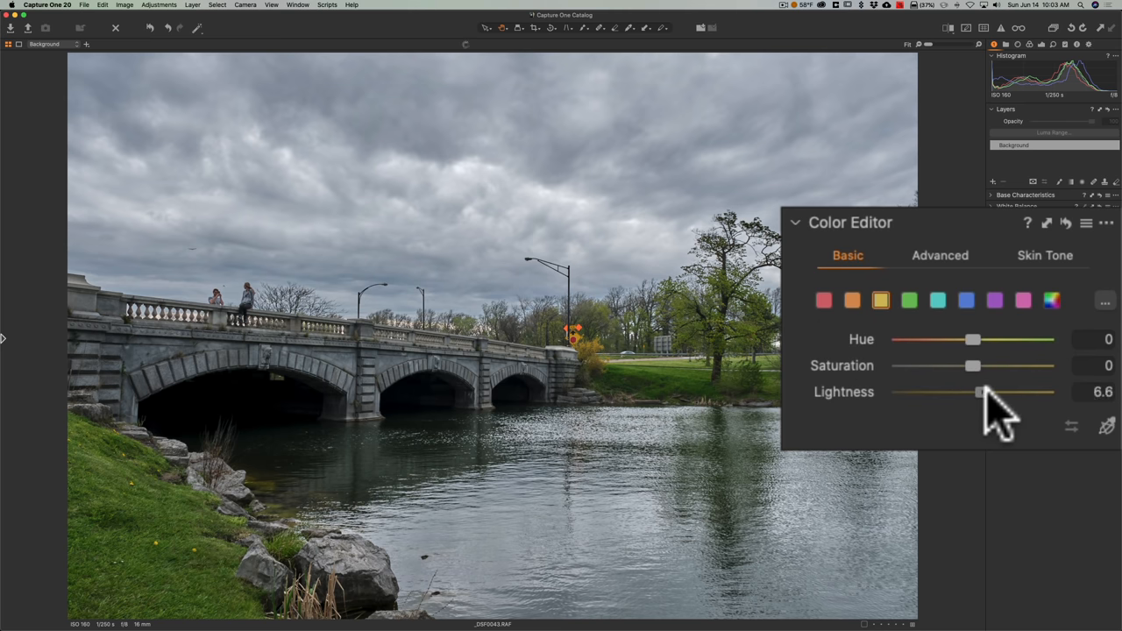
left_click_drag(980, 392, 1012, 391)
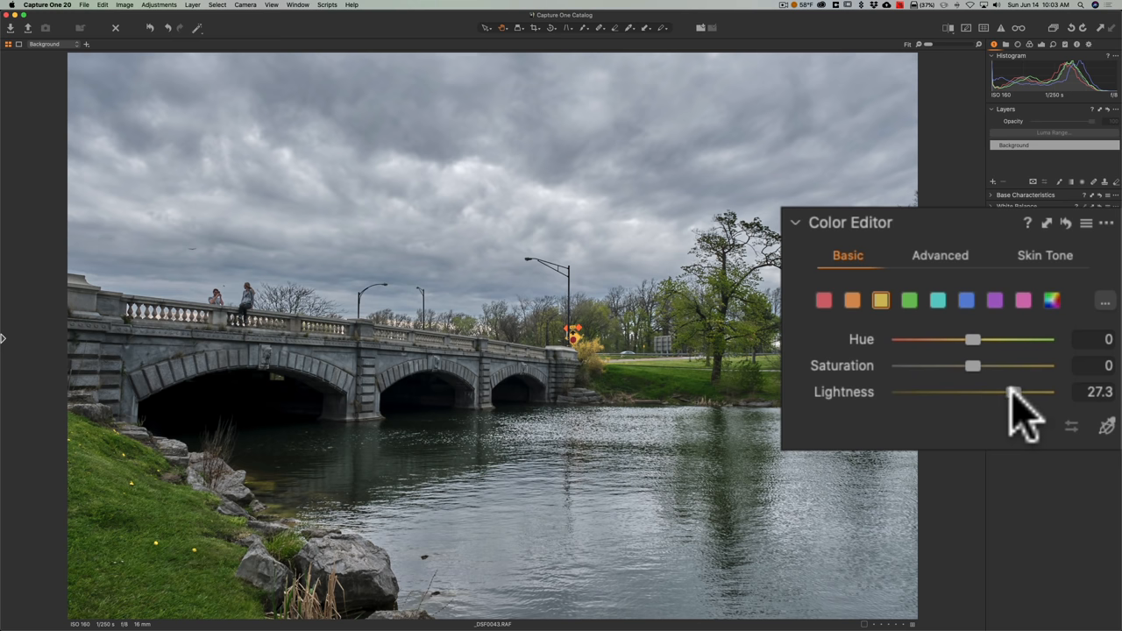
Step: Lower Lightness for the green and blue ranges, then collapse the Color Editor
left_click(909, 300)
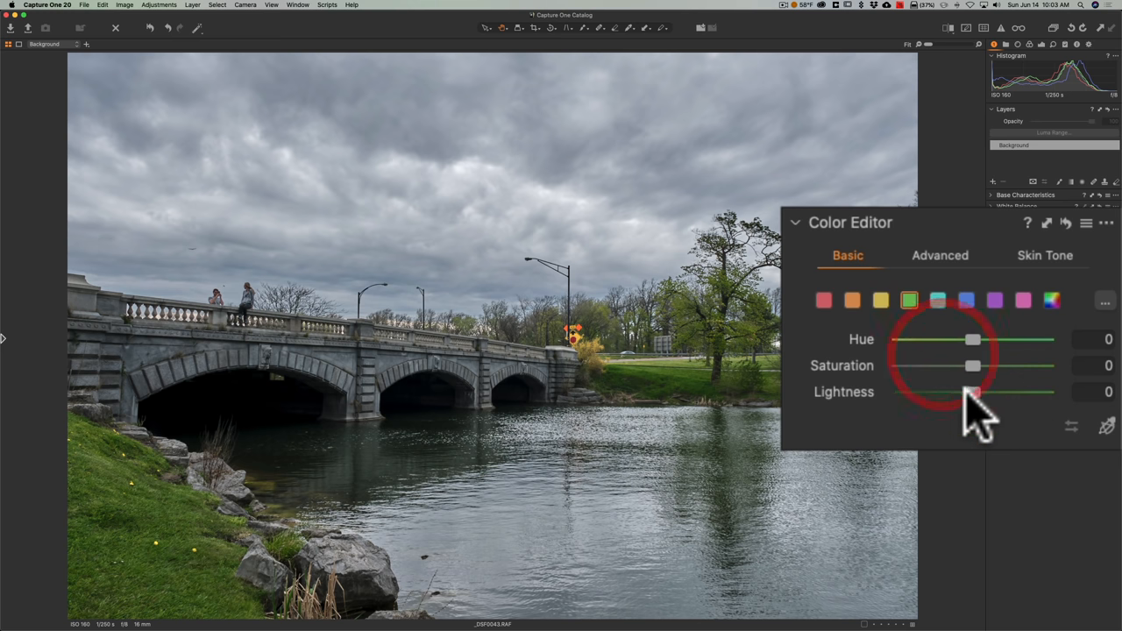
left_click_drag(973, 392, 942, 392)
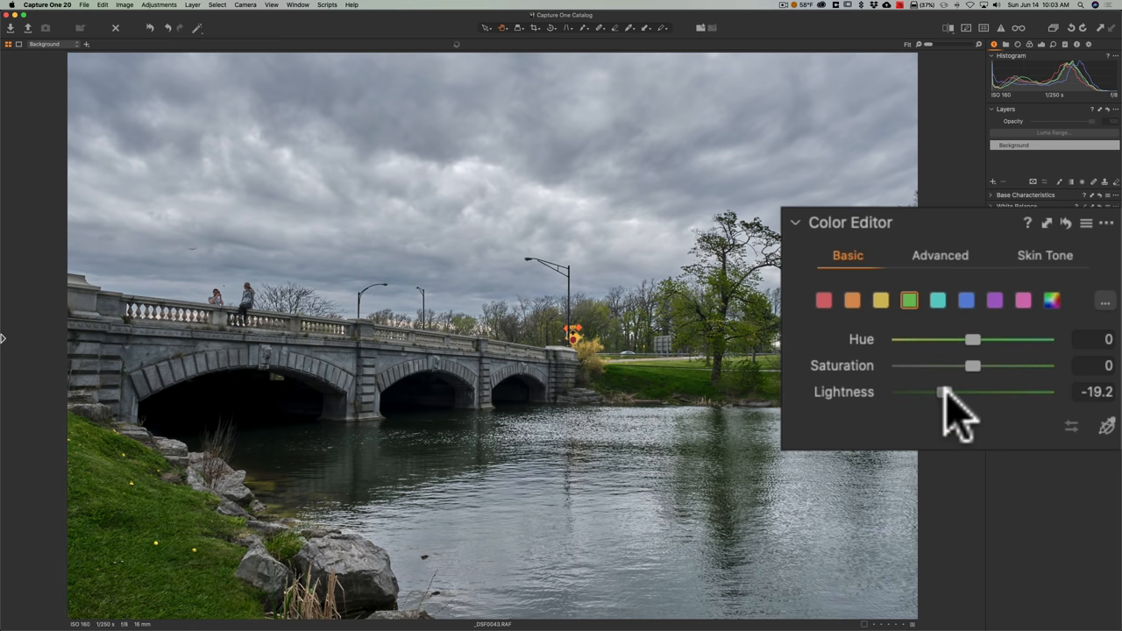
left_click(965, 300)
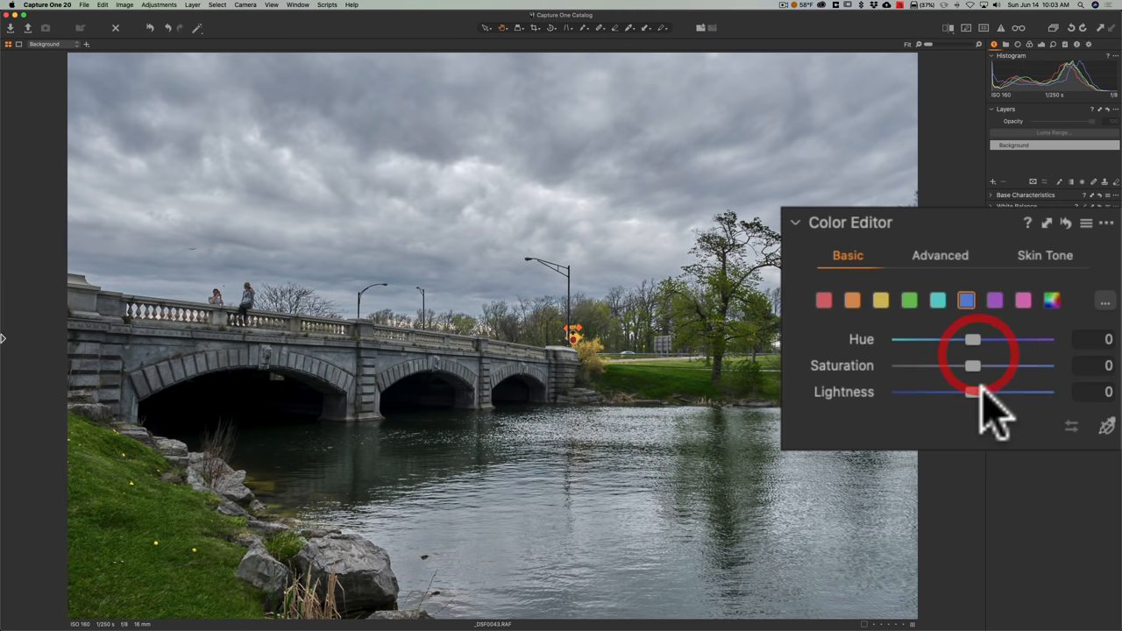
left_click_drag(971, 392, 1030, 362)
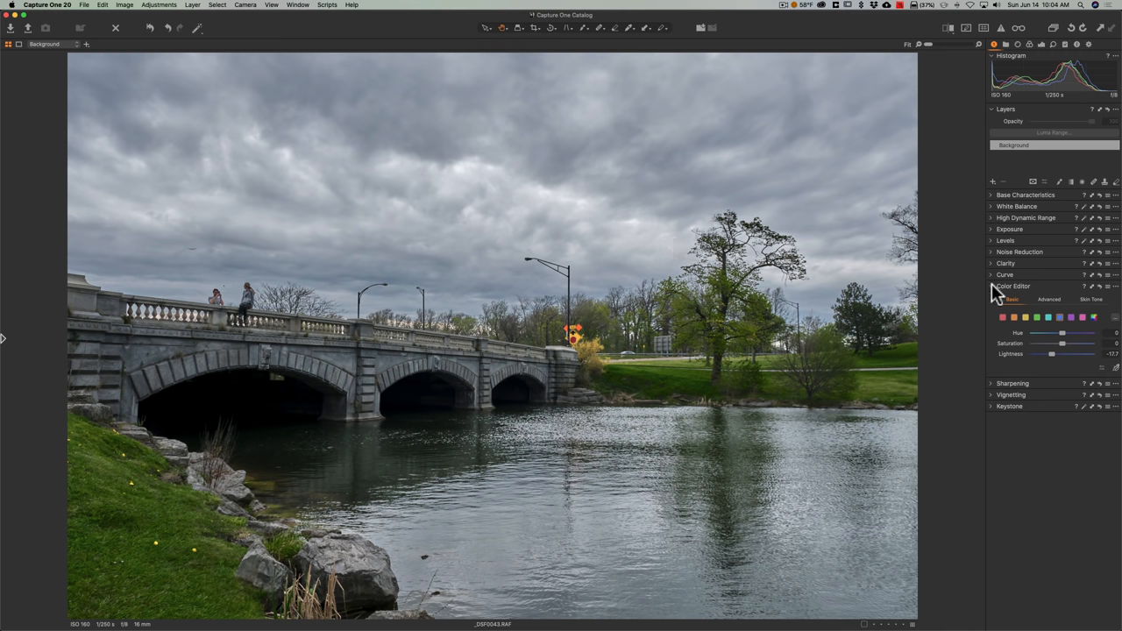
left_click(1013, 286)
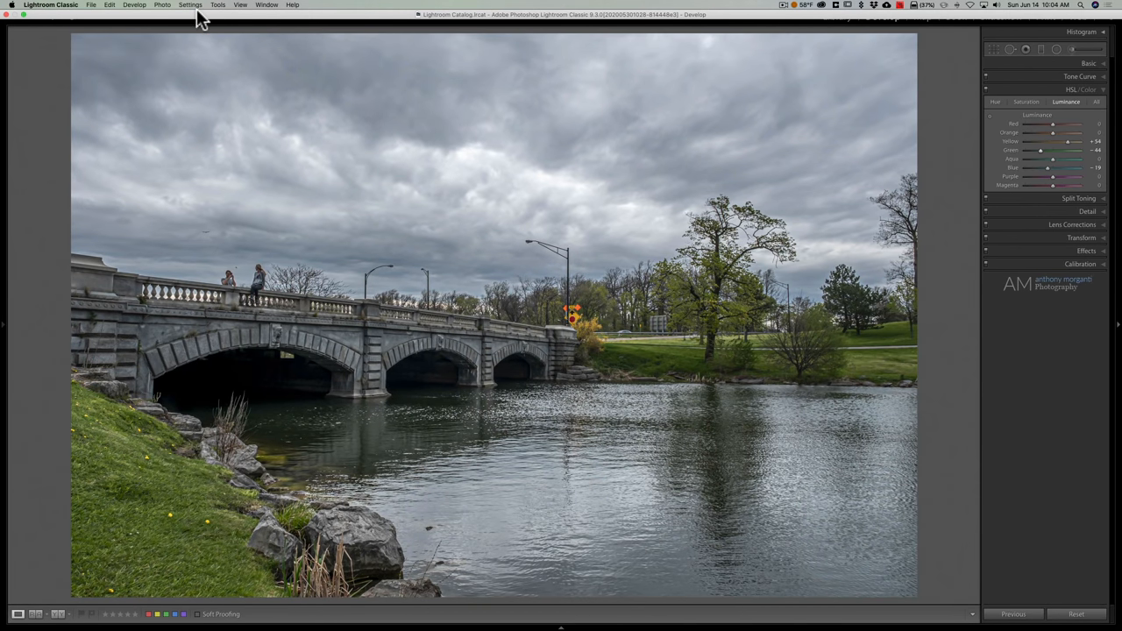
Step: Run Photo > Enhance Details on the bridge photo, preview it, and create the Enhanced DNG
left_click(137, 6)
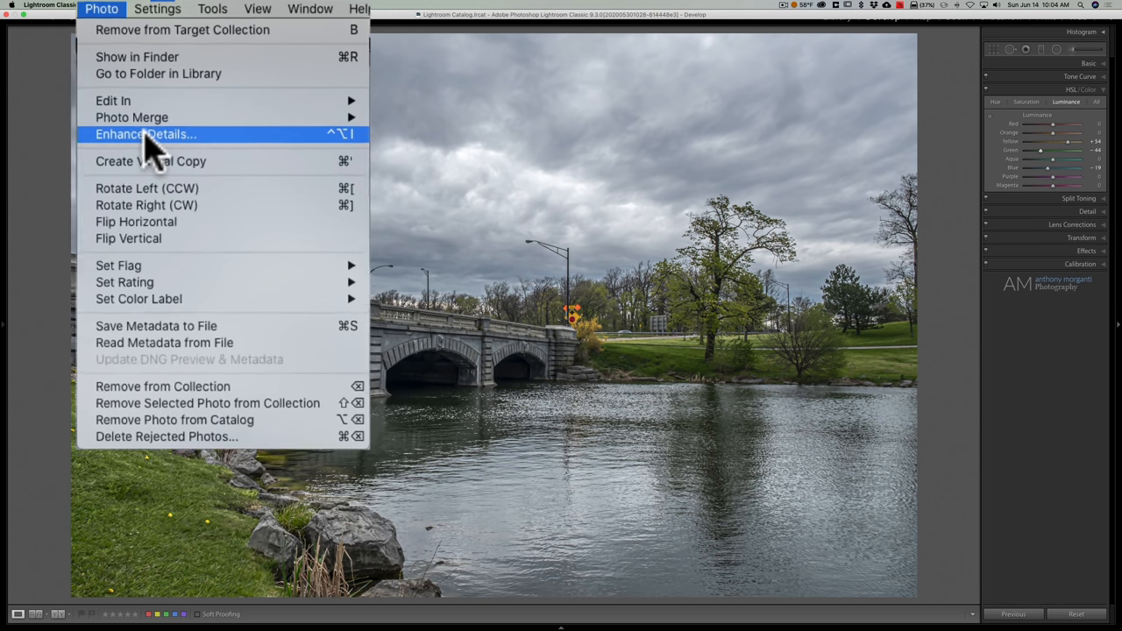
left_click(145, 134)
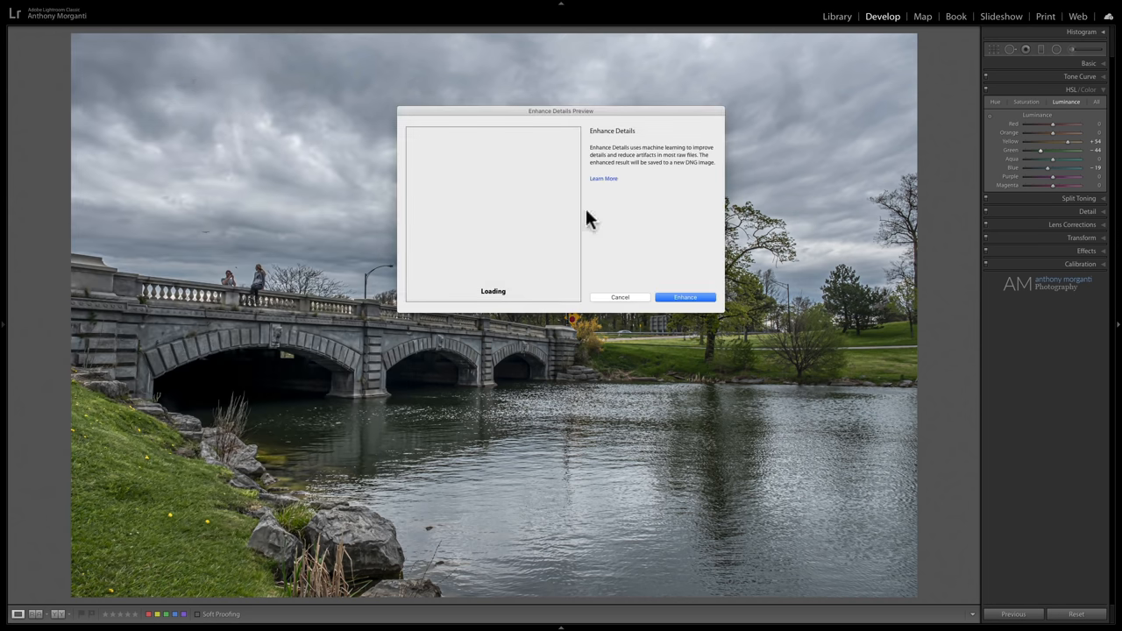
mouse_move(473, 211)
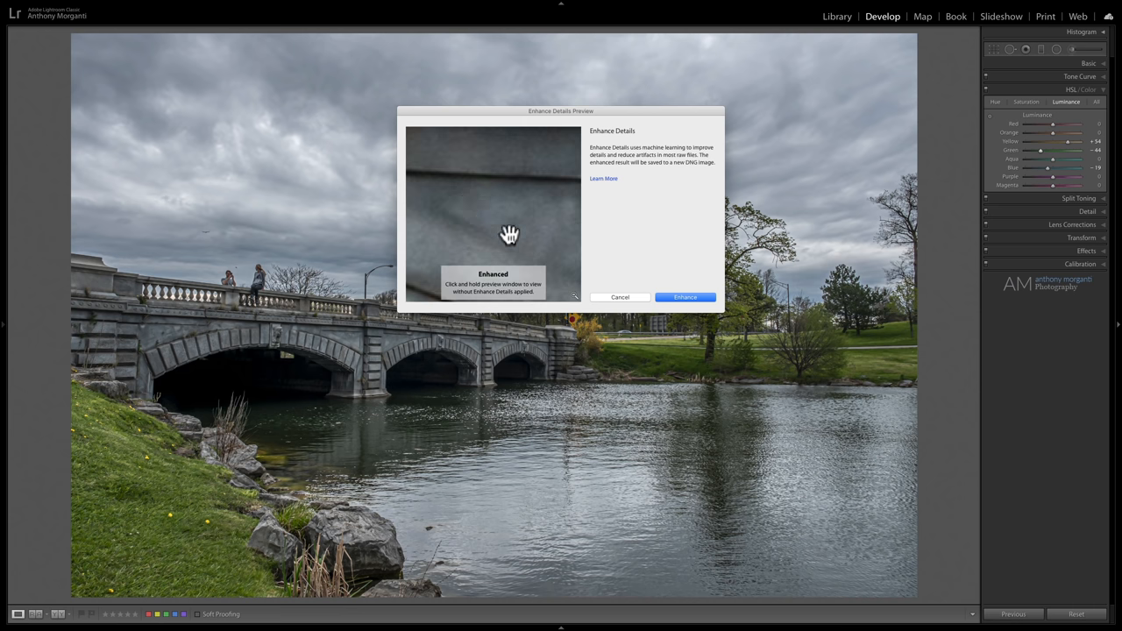
left_click(685, 297)
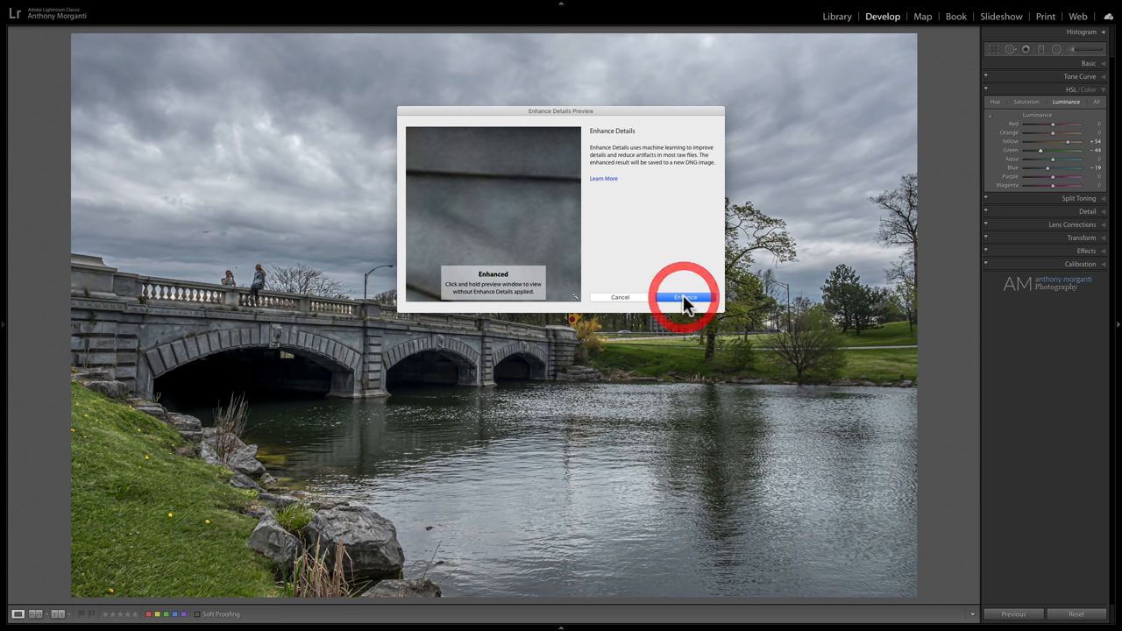
left_click(685, 298)
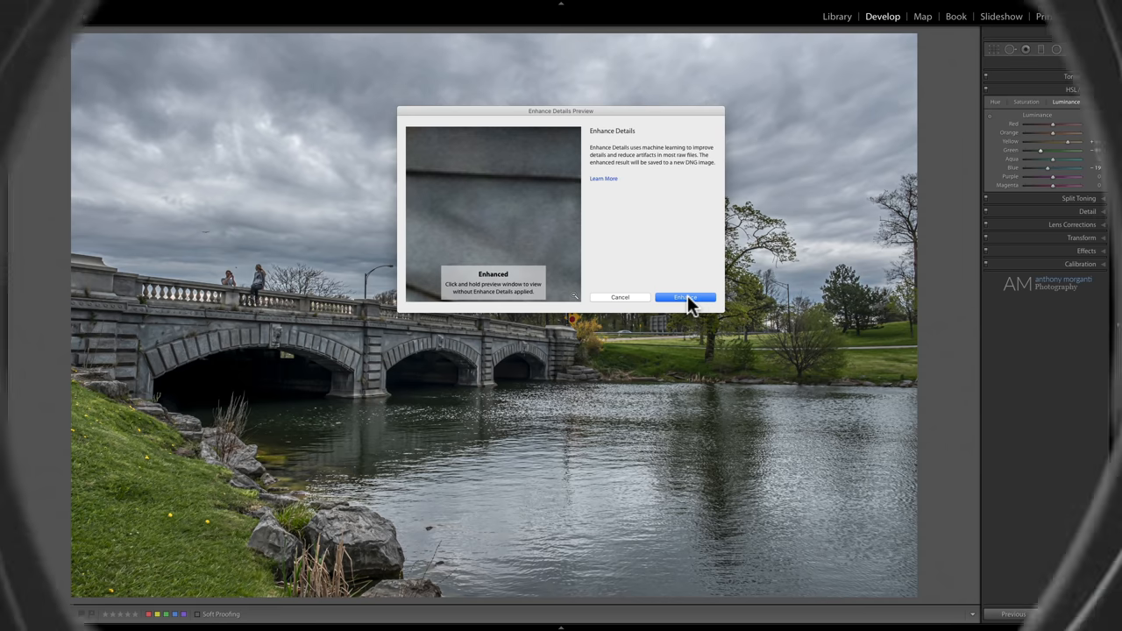
left_click(684, 297)
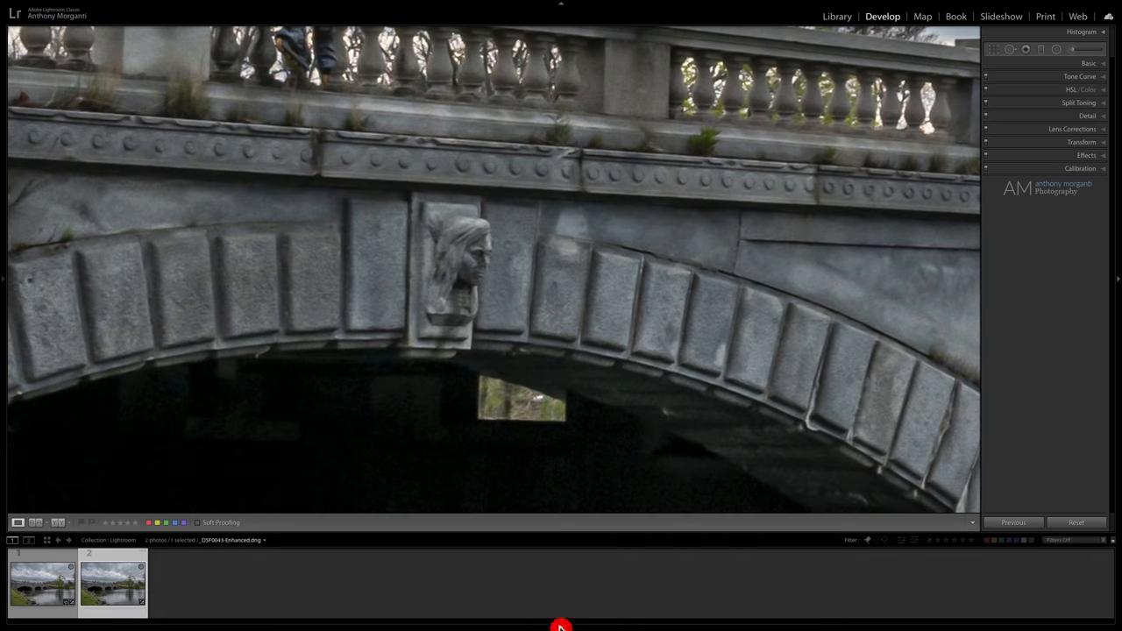
Step: Toggle between the original raw and Enhanced DNG thumbnails while panning the arch close-up
left_click(42, 583)
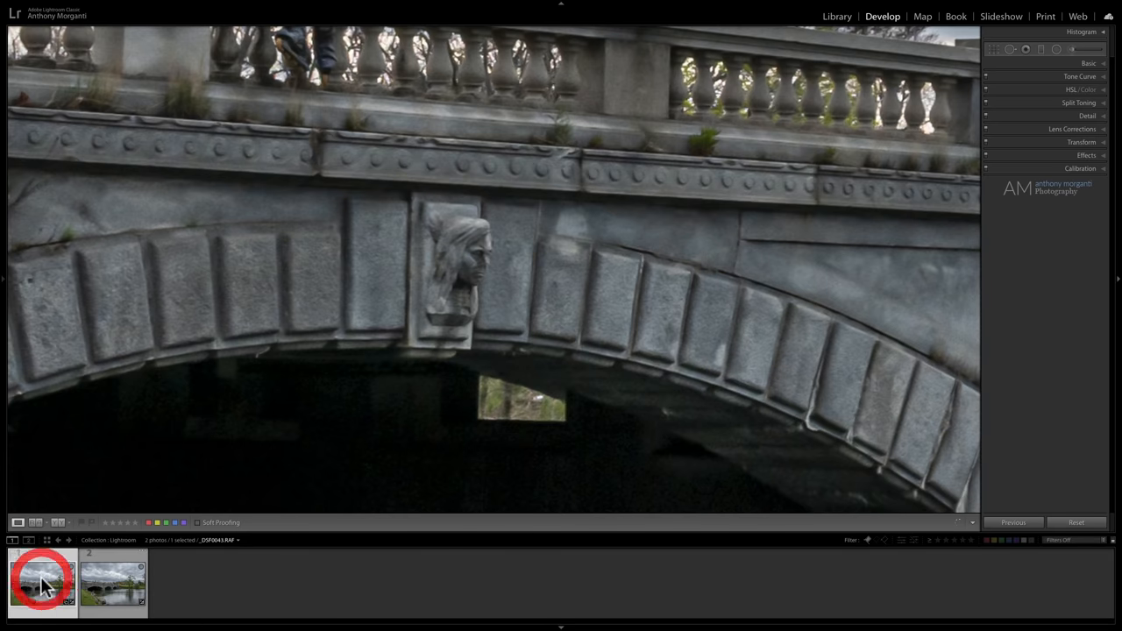
left_click(42, 581)
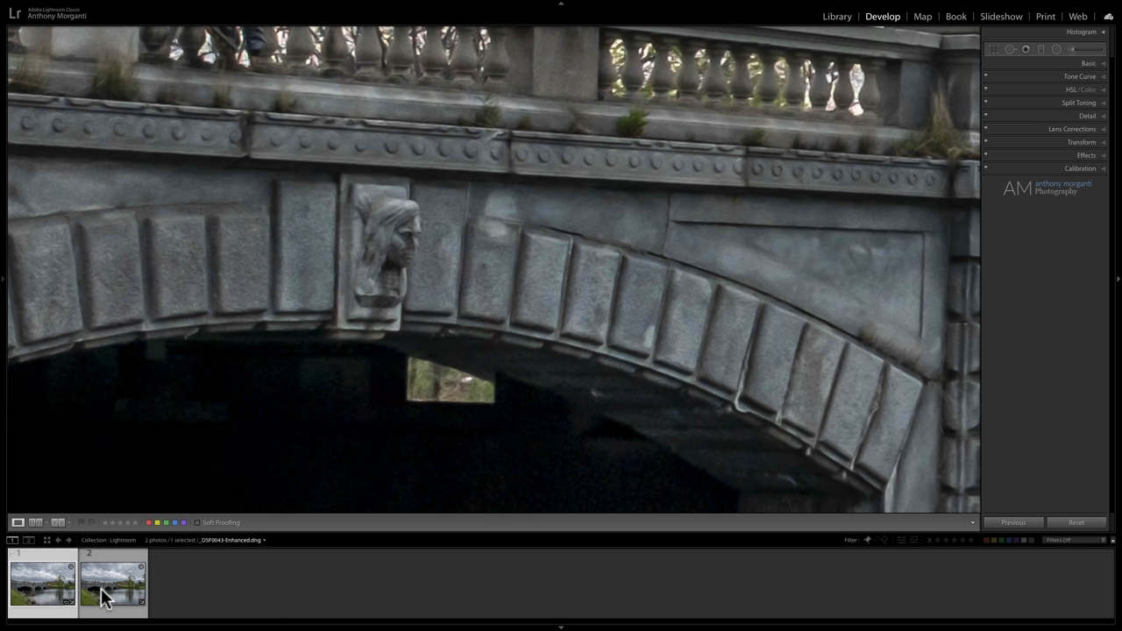
mouse_move(114, 596)
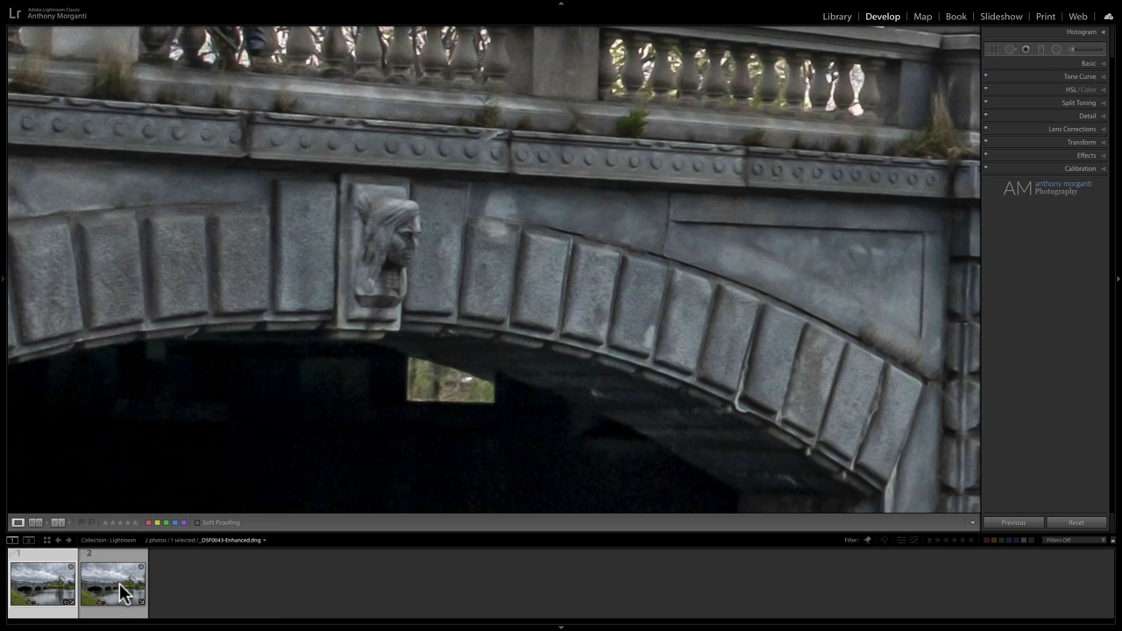
left_click(112, 583)
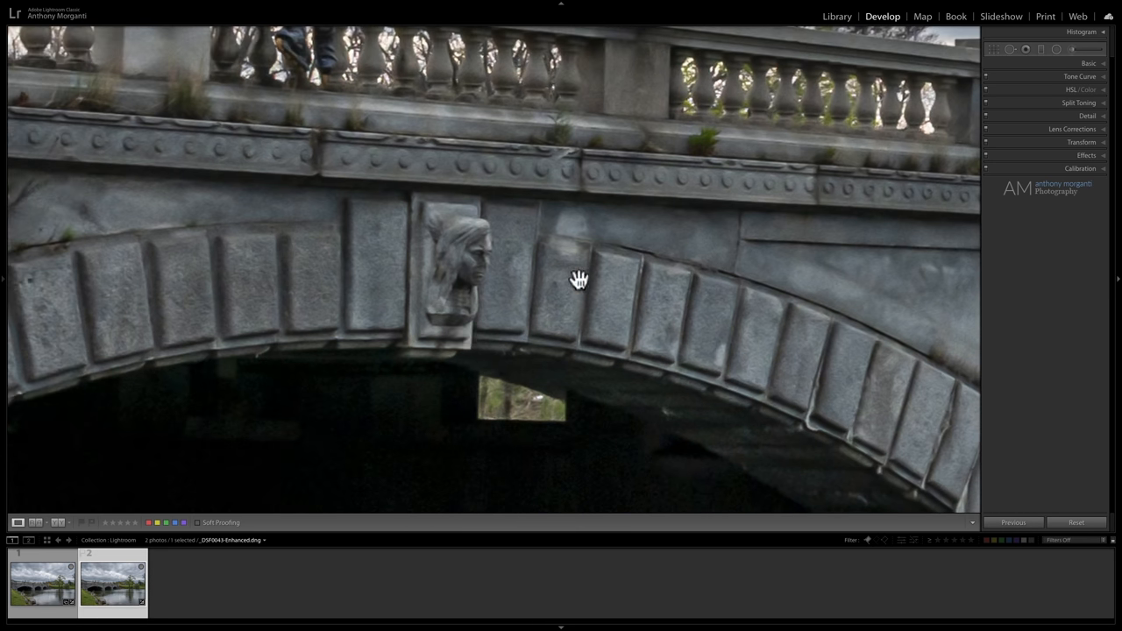
left_click_drag(579, 279, 567, 292)
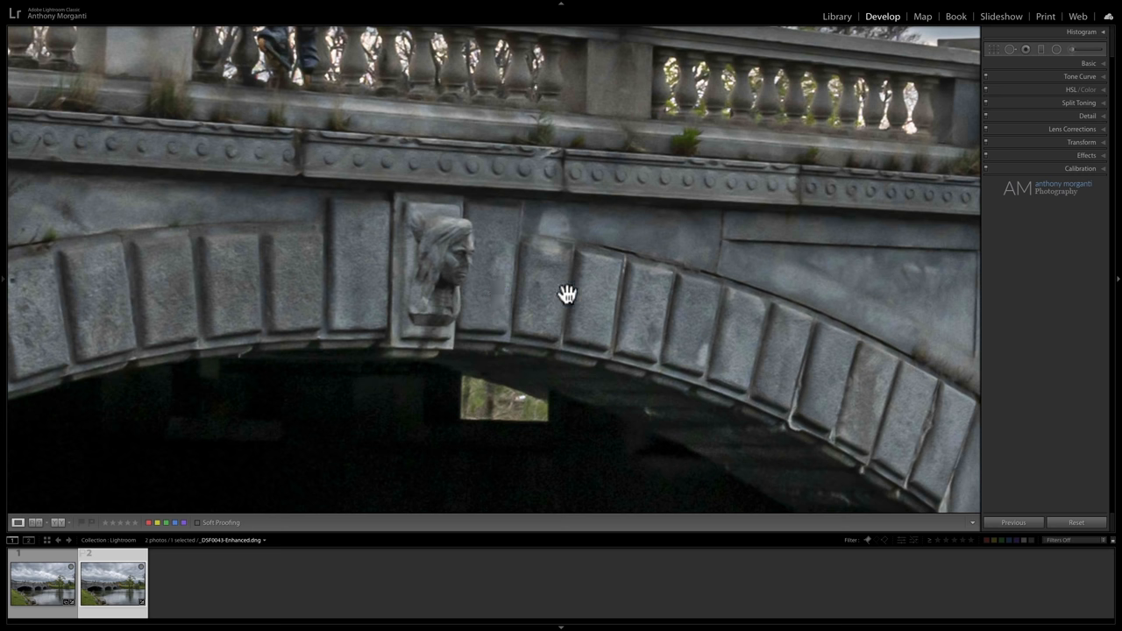
left_click(41, 582)
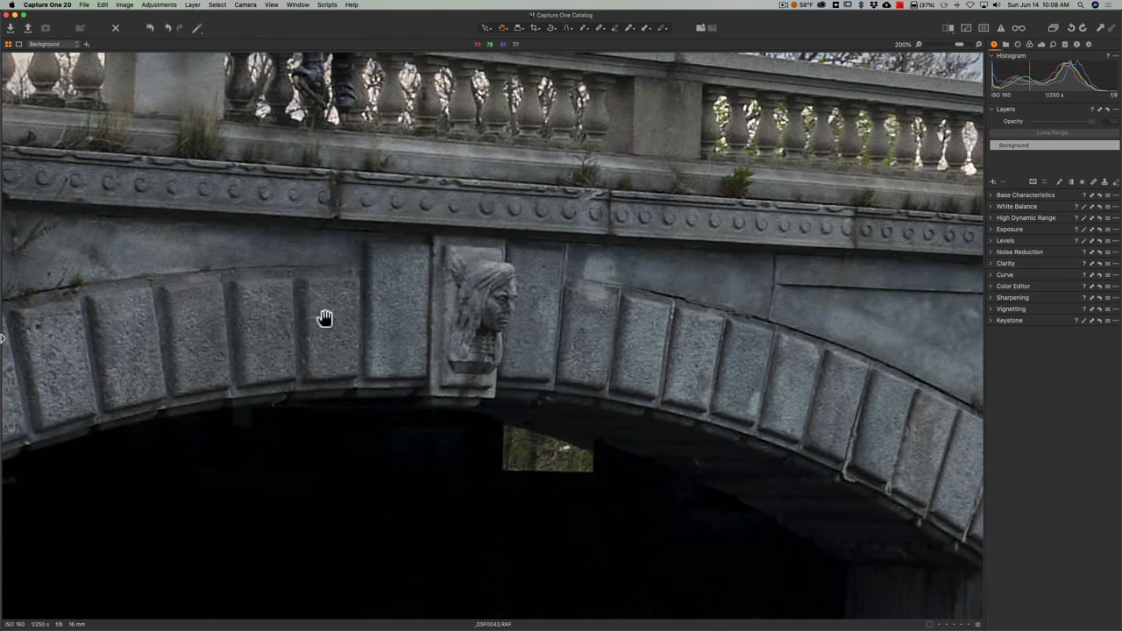
mouse_move(591, 347)
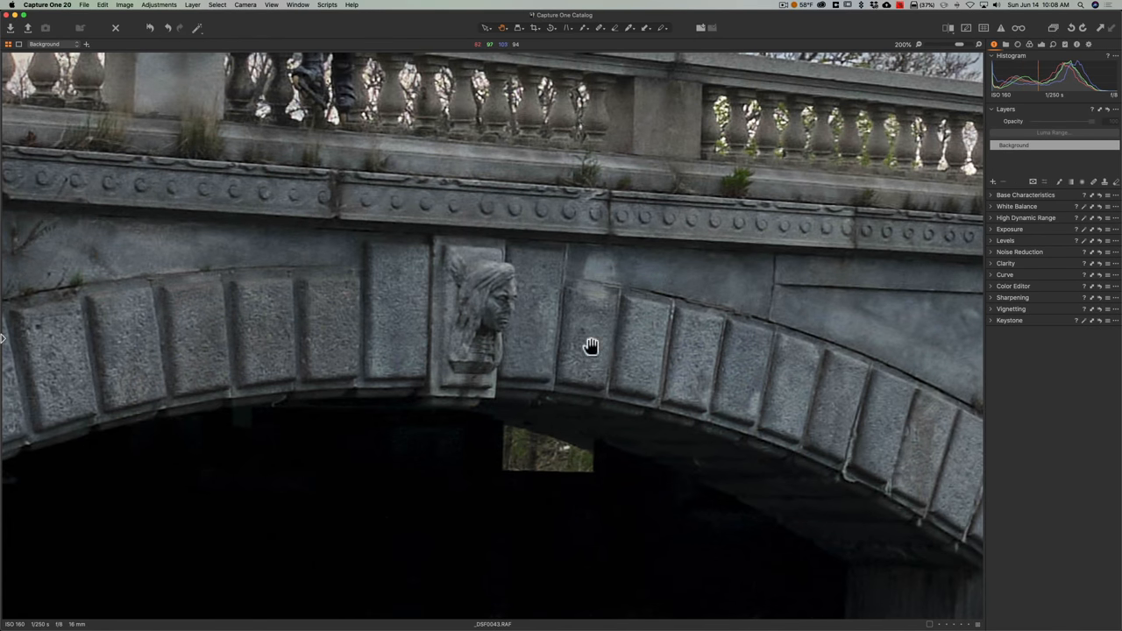